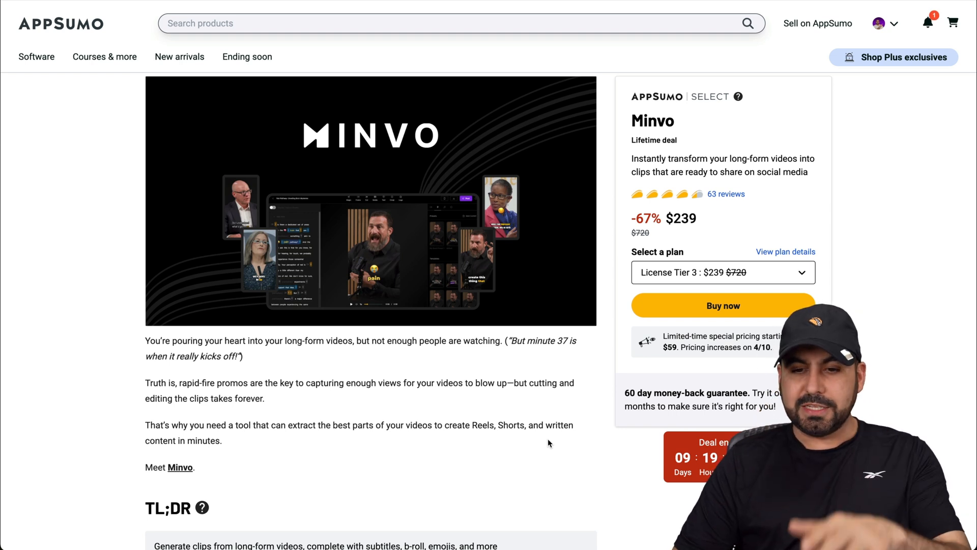
# Step: Choose the $59 License Tier 1 plan and view the $59, $119 and $239 tier cards
pyautogui.click(721, 271)
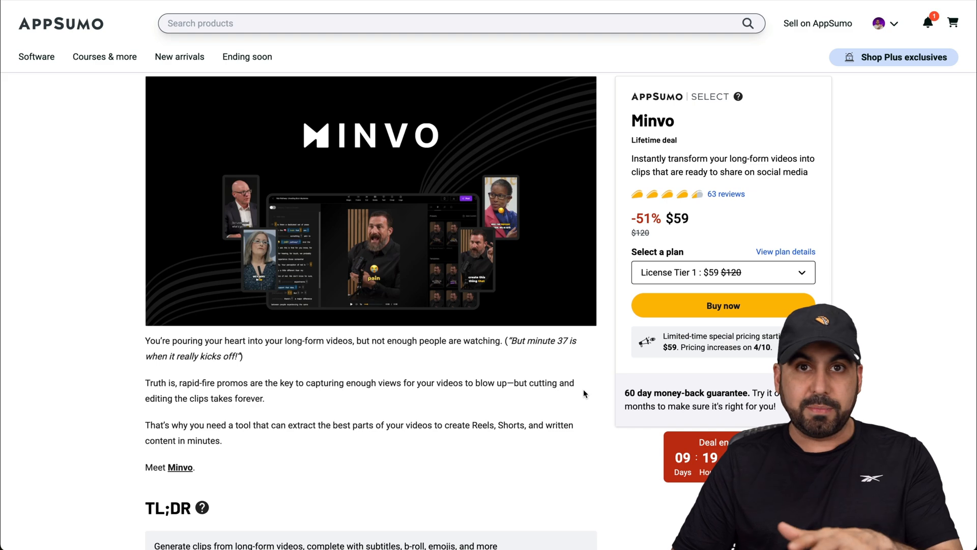
pyautogui.scroll(-3)
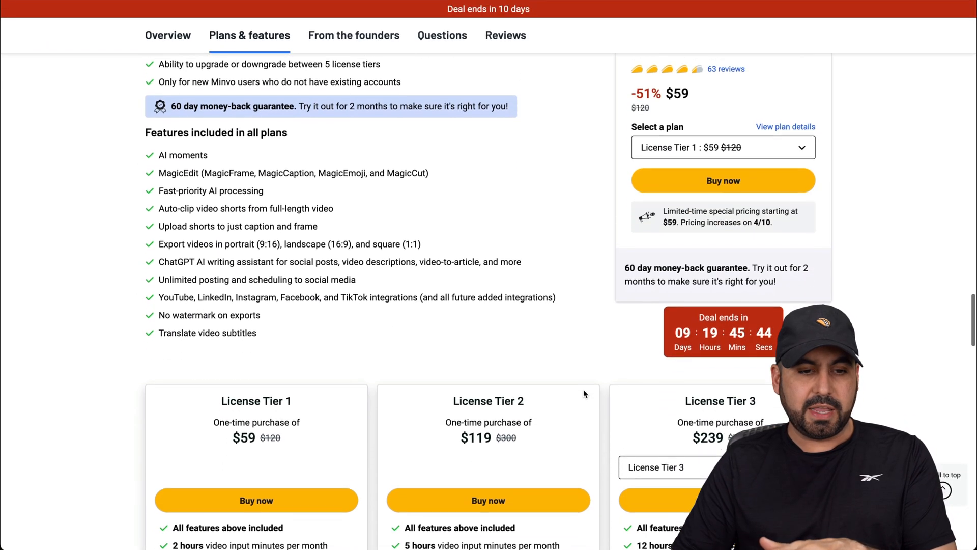
pyautogui.scroll(3)
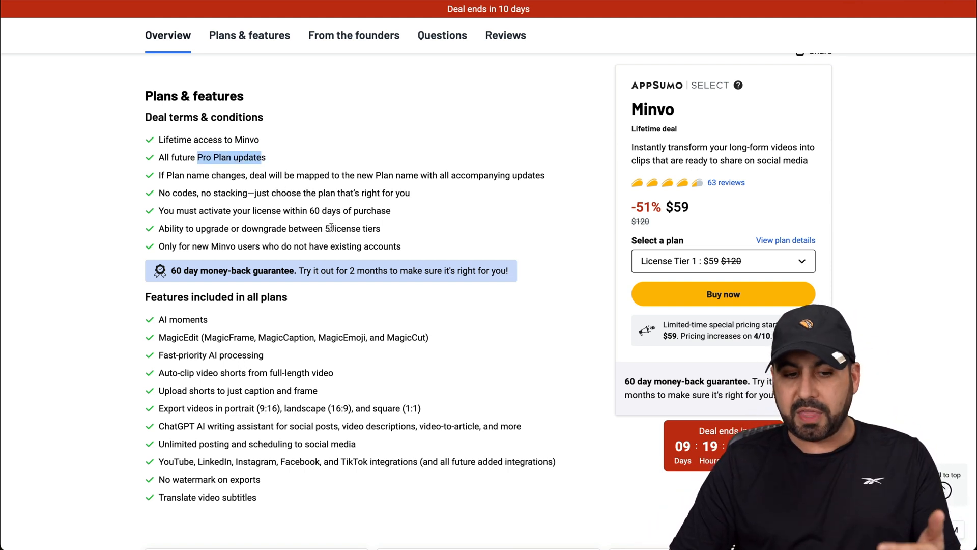
pyautogui.scroll(-3)
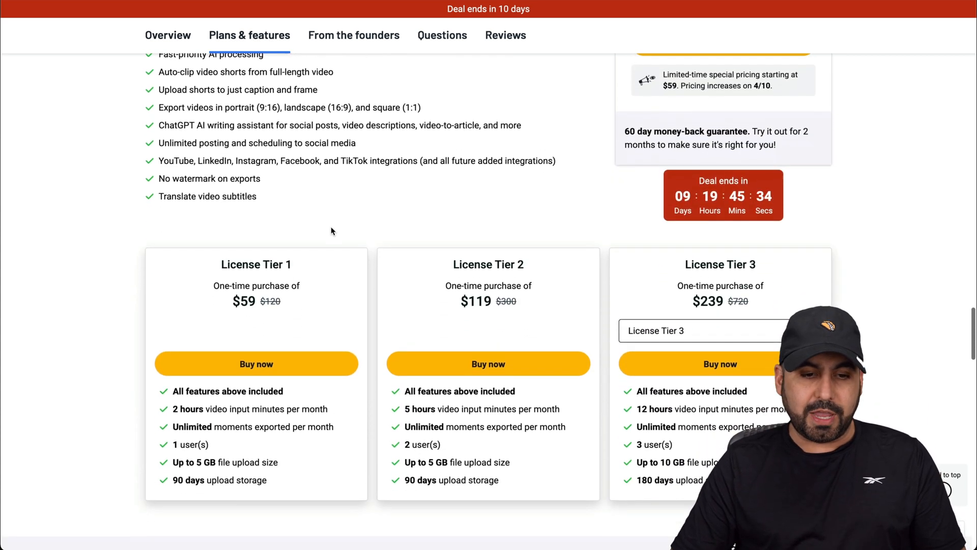
# Step: Switch the third pricing card to License Tier 5: $648.98, 50 hours, 10 users
pyautogui.scroll(-3)
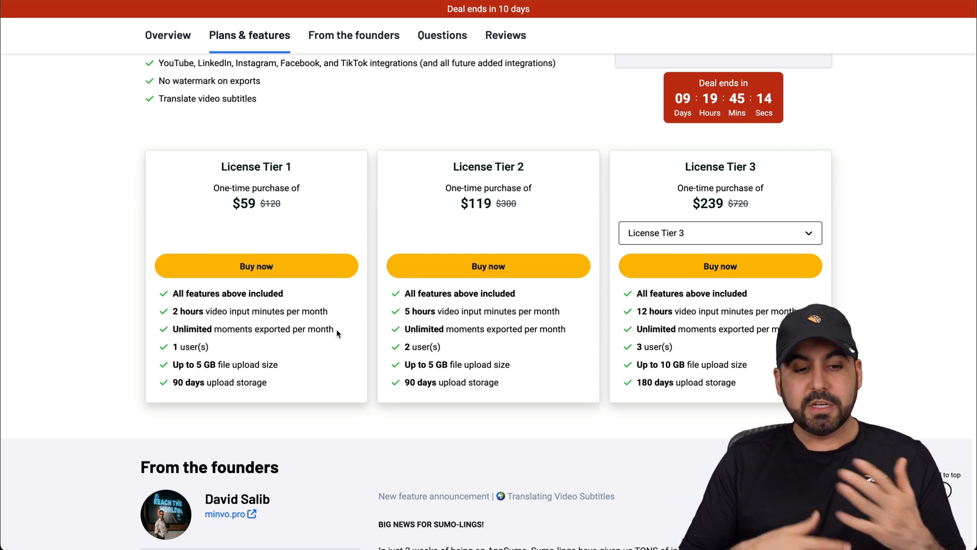
pyautogui.moveTo(293, 304)
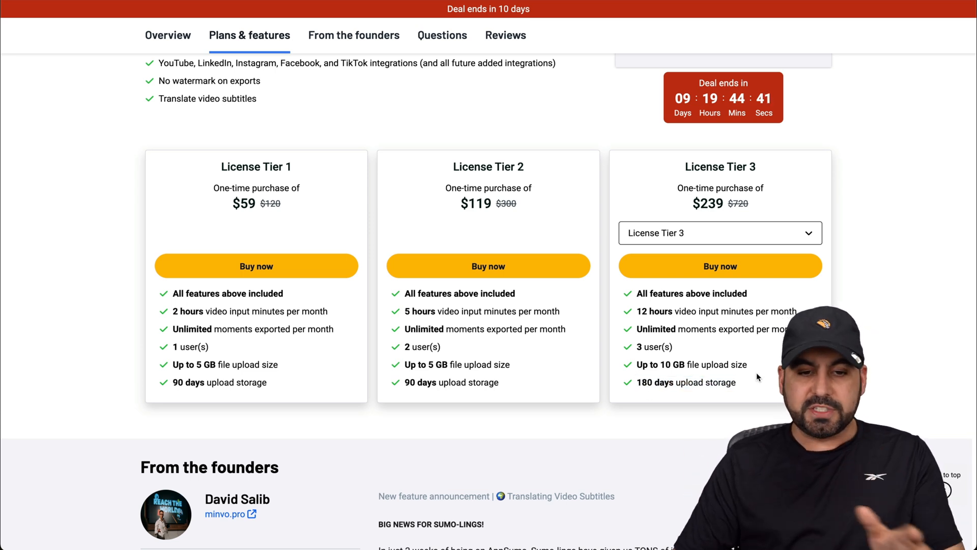
pyautogui.click(719, 233)
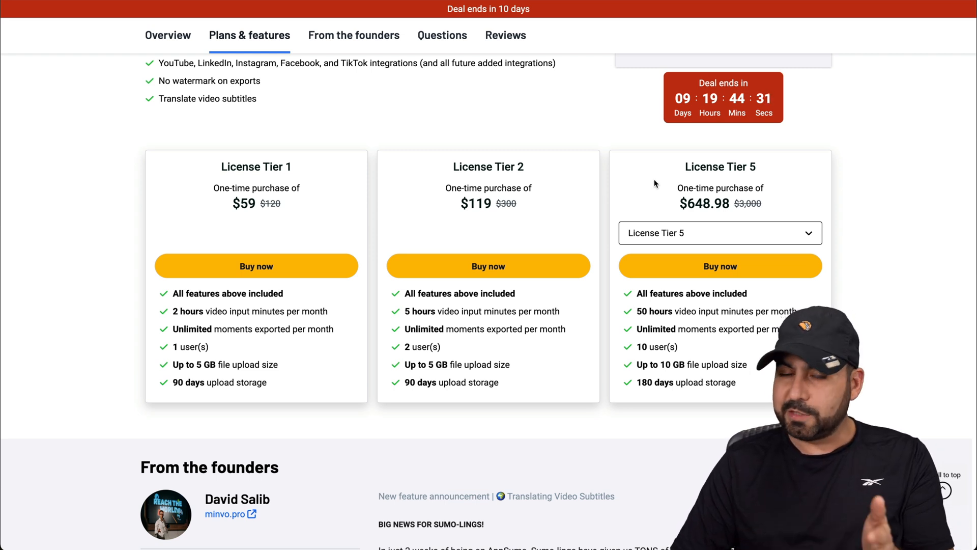
pyautogui.moveTo(737, 305)
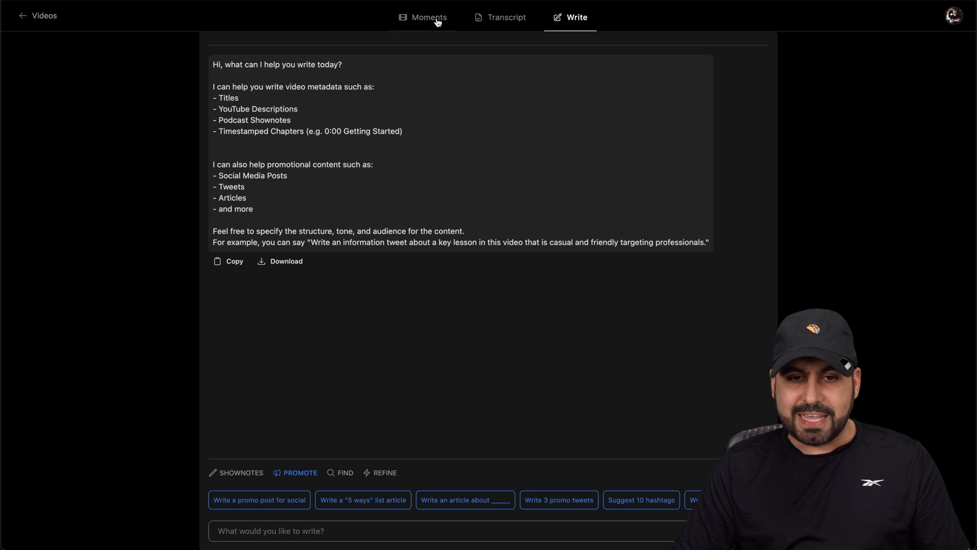
# Step: Return to the Videos library and pick a green-screen video from the Desktop to add
pyautogui.click(428, 17)
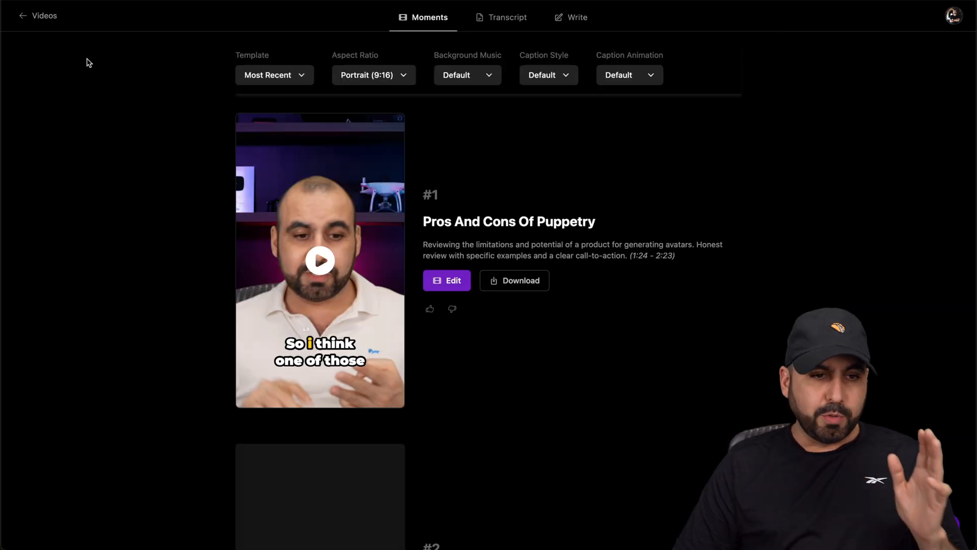
pyautogui.click(38, 16)
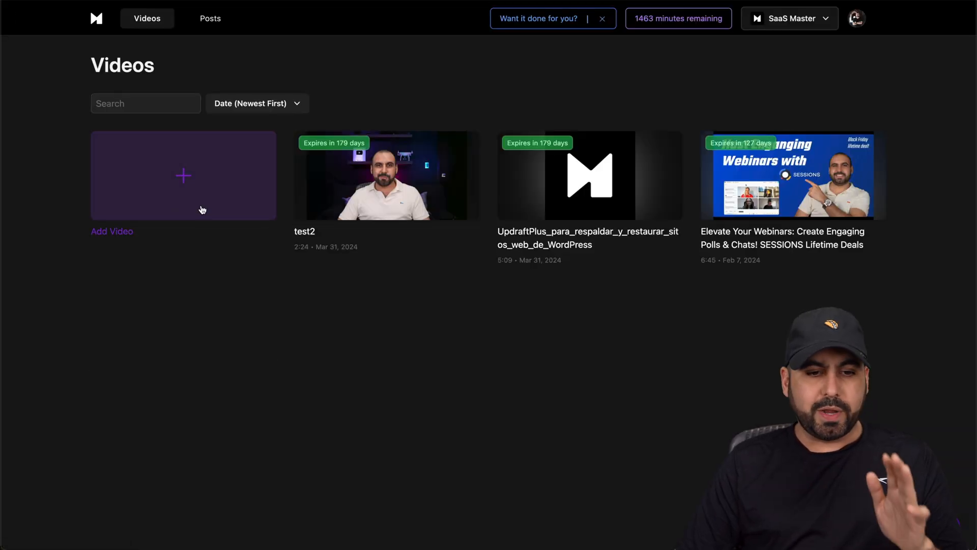
pyautogui.click(183, 176)
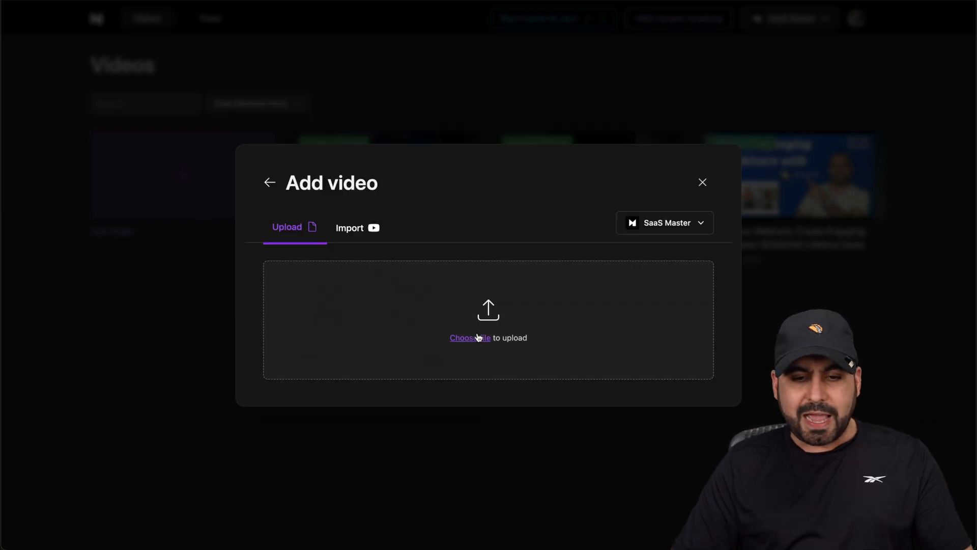
pyautogui.click(470, 337)
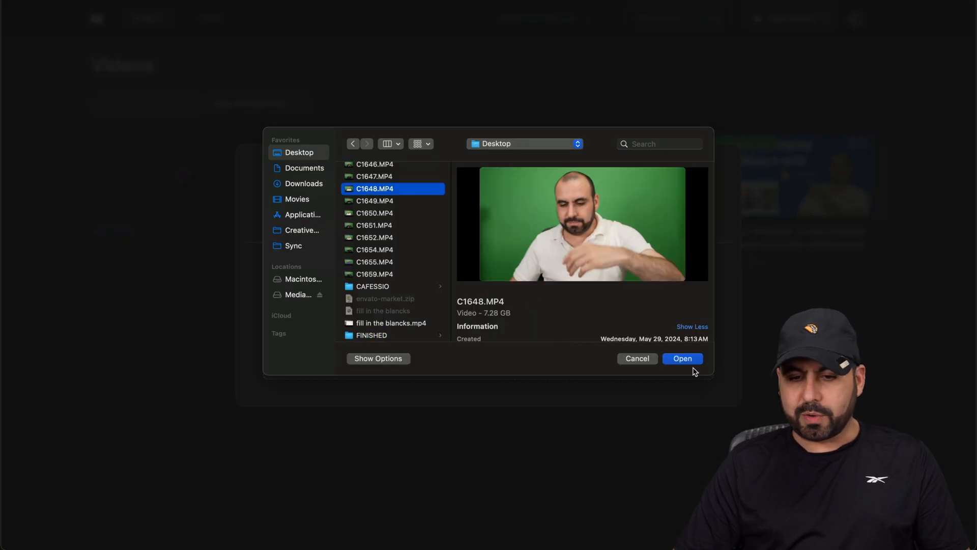
pyautogui.scroll(-3)
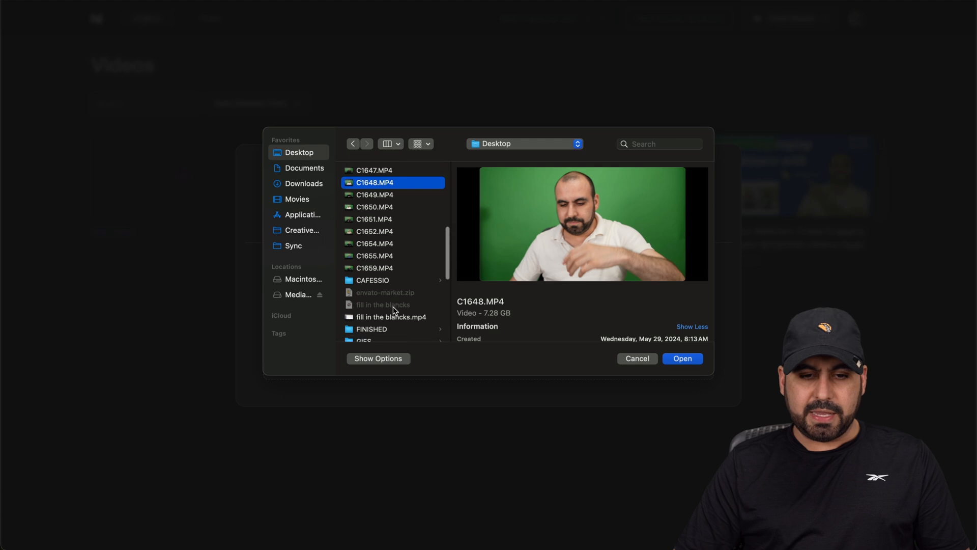
pyautogui.click(682, 358)
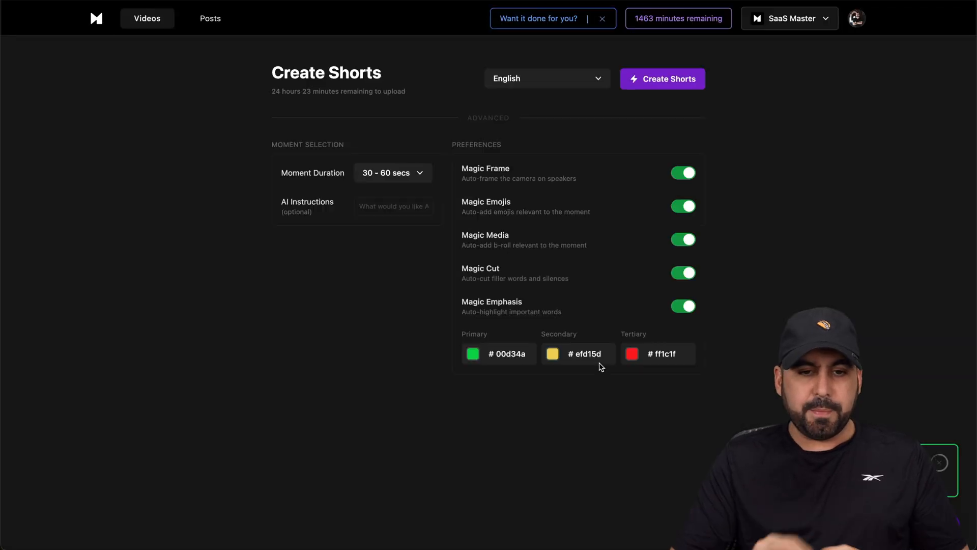
pyautogui.moveTo(345, 188)
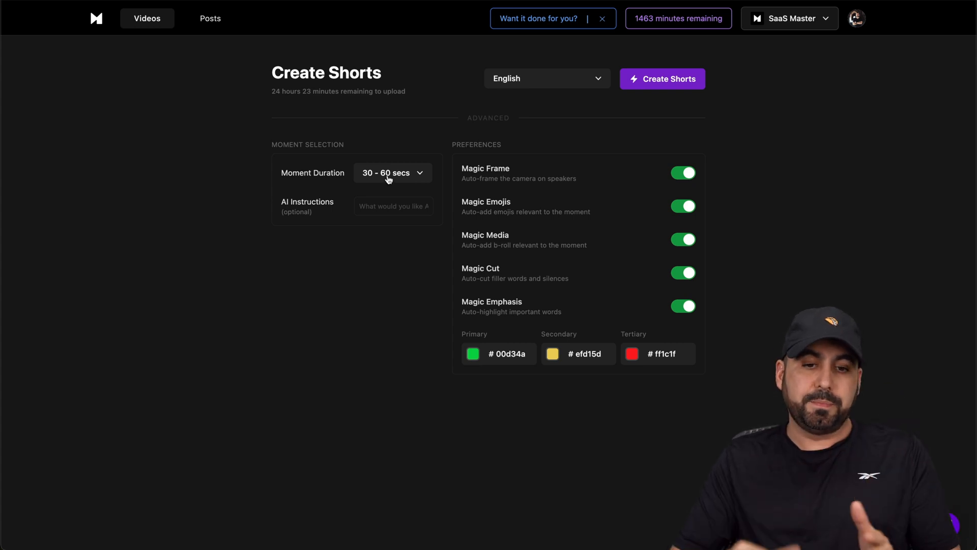
# Step: Upload the video and set Create Shorts moment duration to 30 secs, AI instructions empty
pyautogui.click(389, 172)
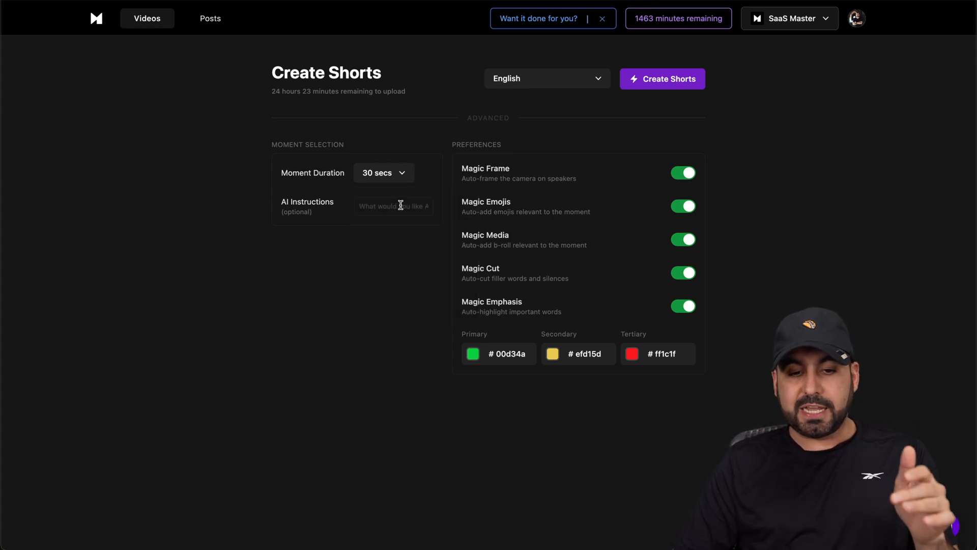
pyautogui.click(383, 172)
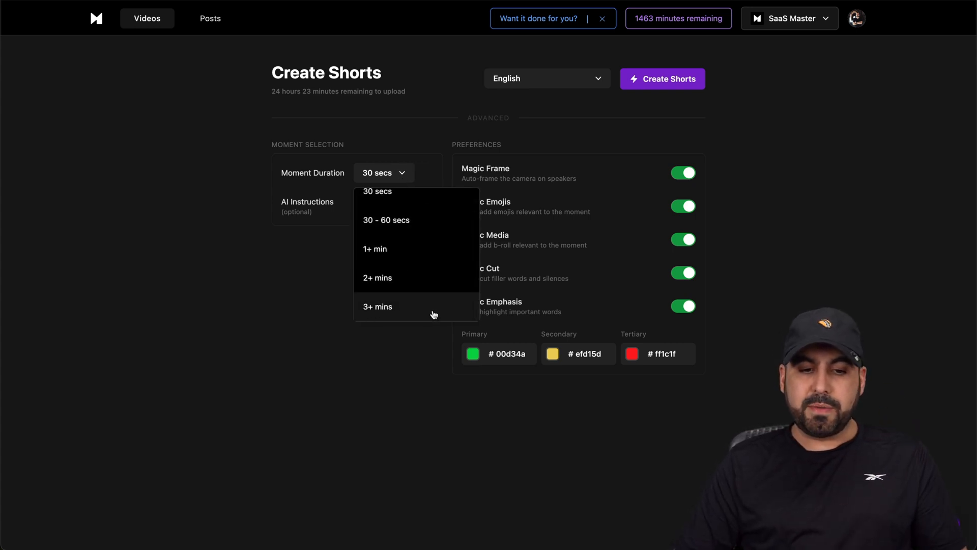
pyautogui.click(327, 292)
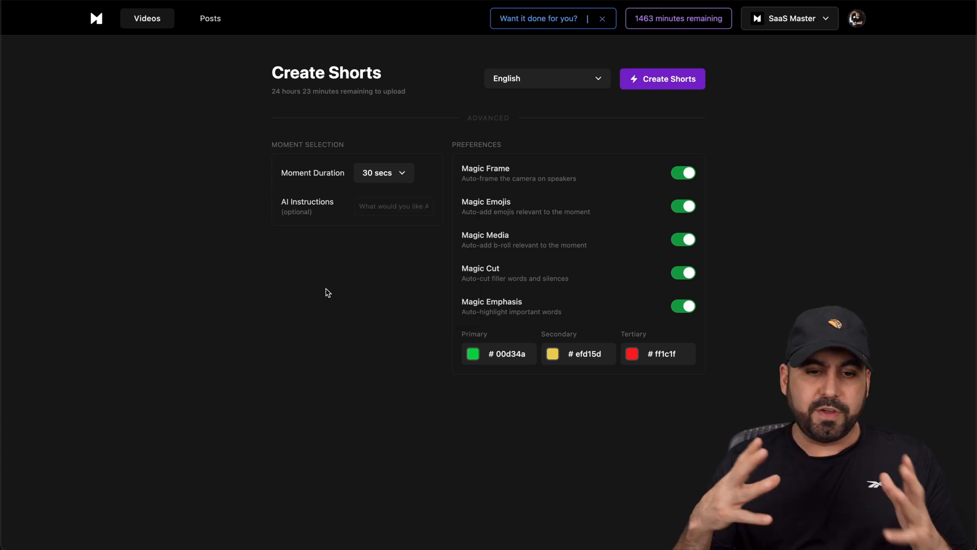
pyautogui.click(383, 173)
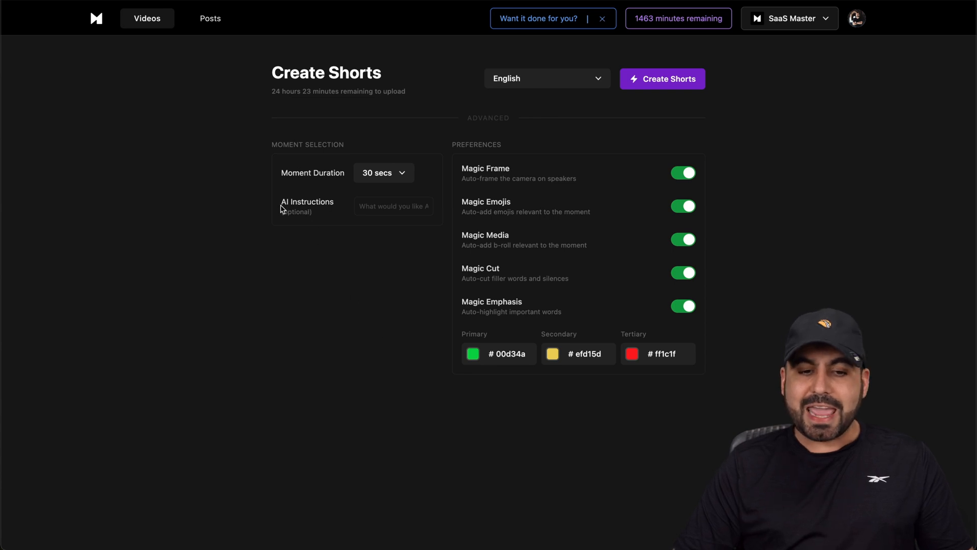
pyautogui.click(394, 206)
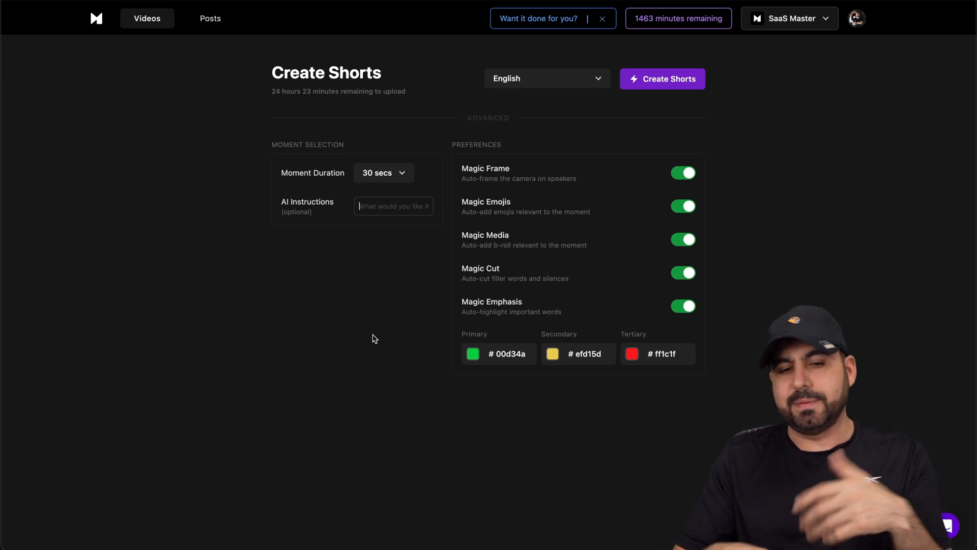
pyautogui.moveTo(529, 180)
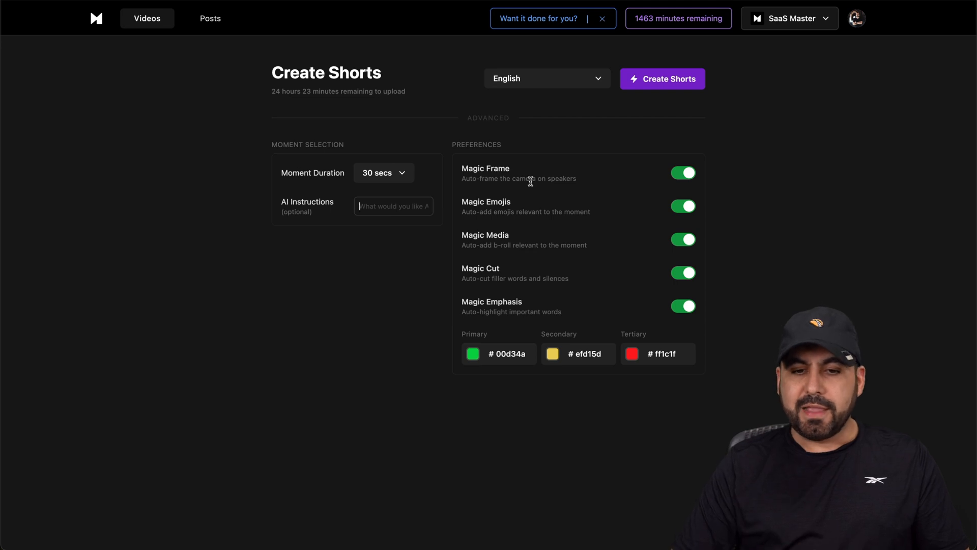
pyautogui.moveTo(683, 173)
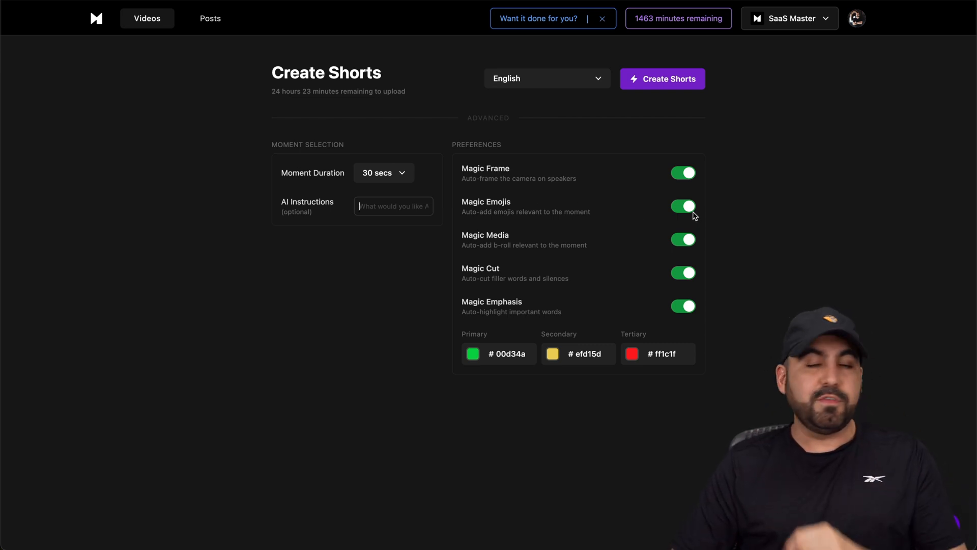
pyautogui.moveTo(474, 243)
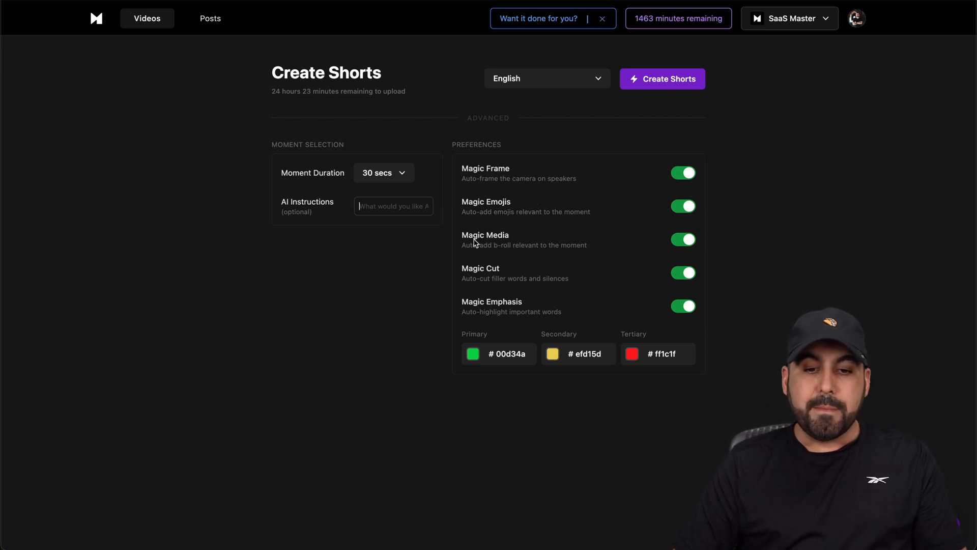
pyautogui.moveTo(533, 247)
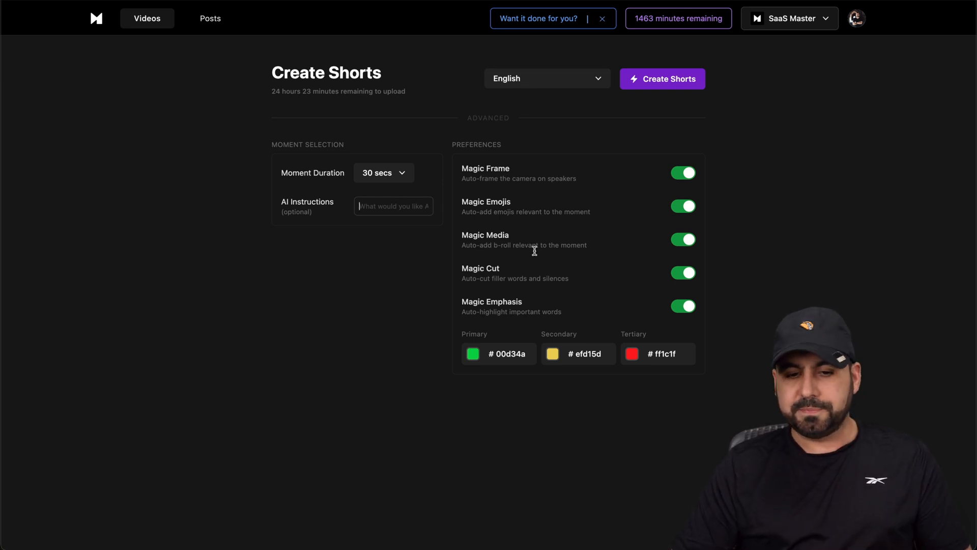
pyautogui.moveTo(475, 314)
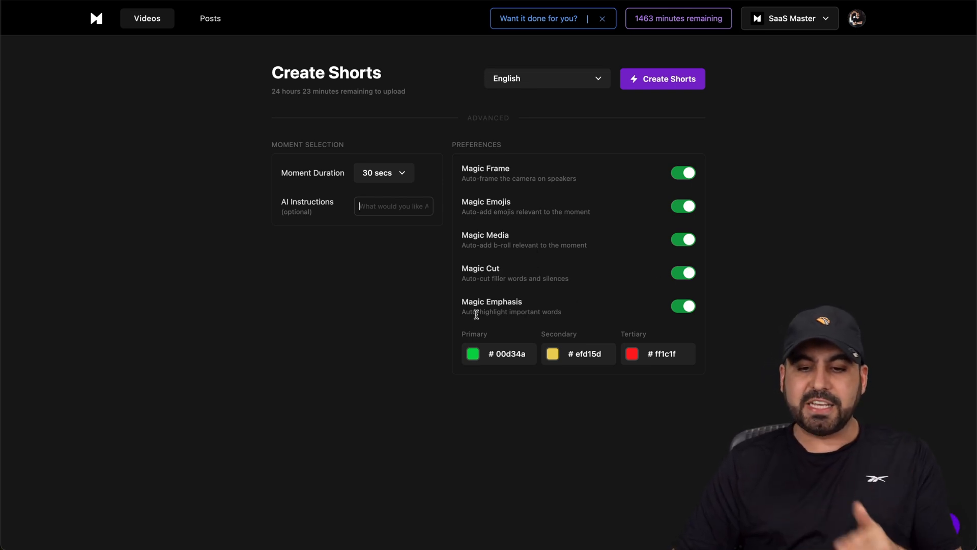
pyautogui.moveTo(663, 347)
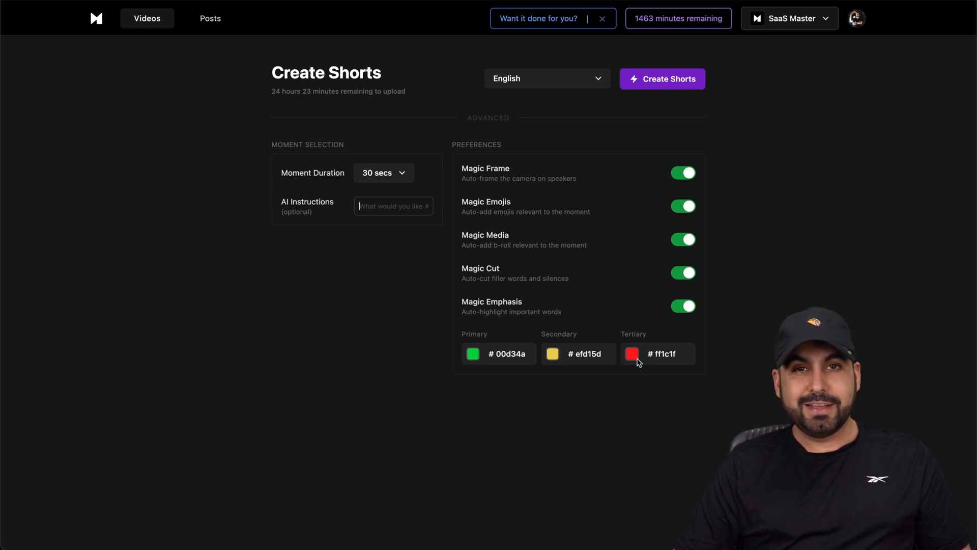
pyautogui.moveTo(631, 389)
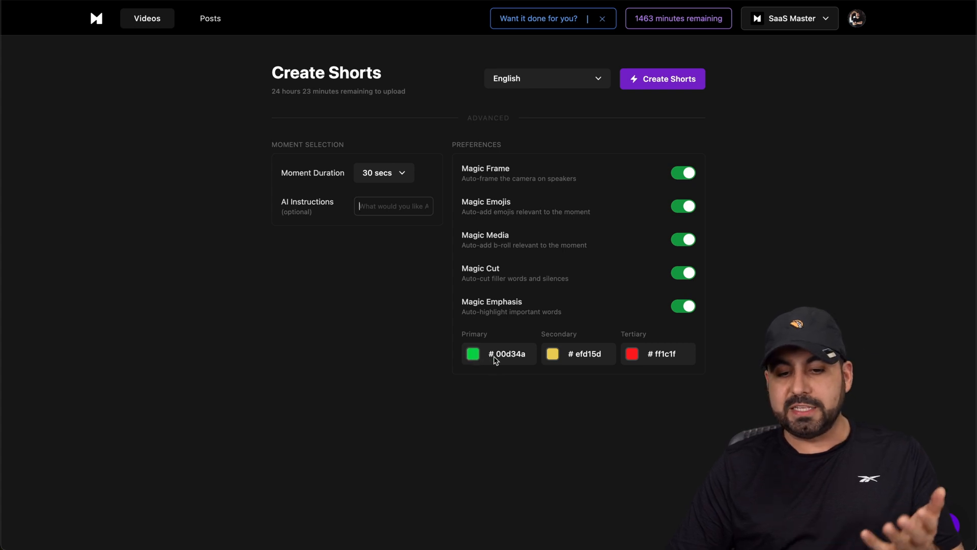
pyautogui.moveTo(648, 374)
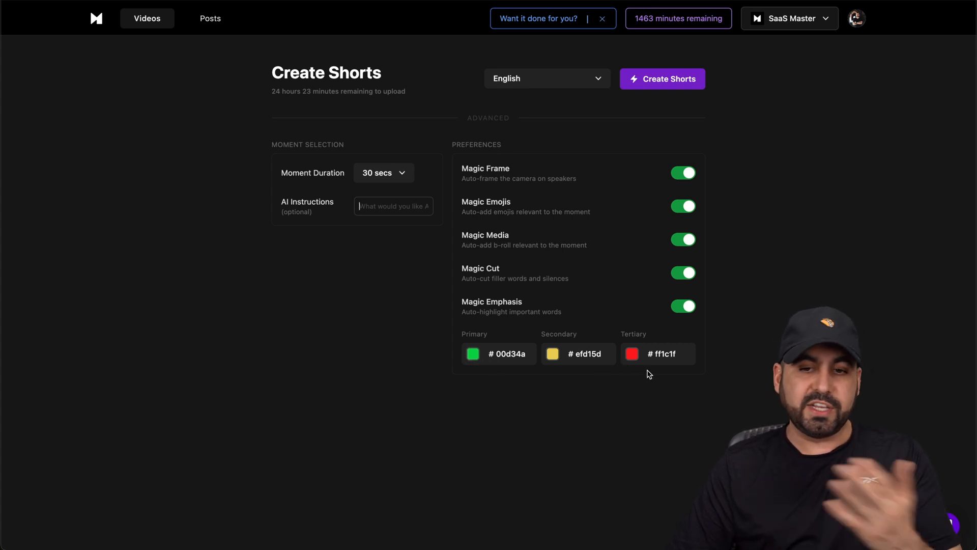
pyautogui.click(545, 78)
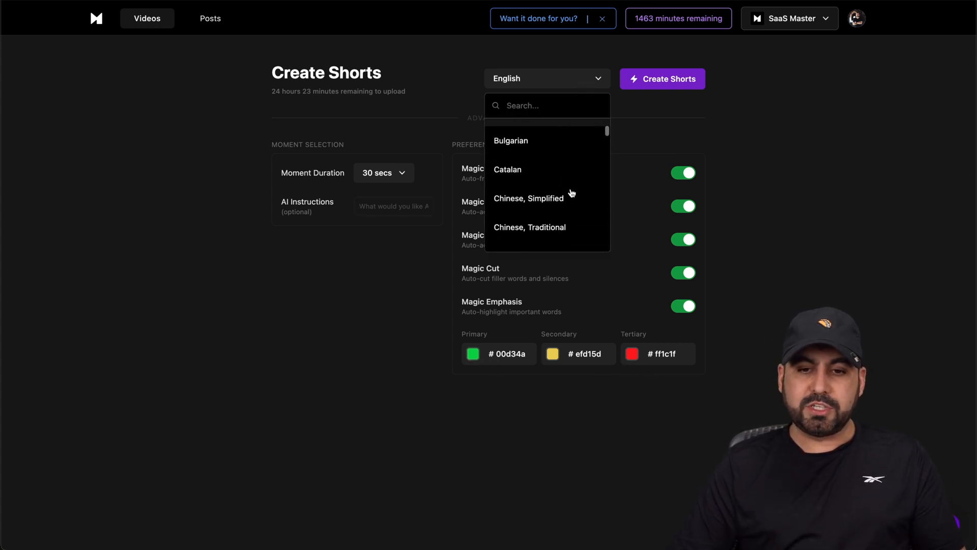
pyautogui.scroll(-3)
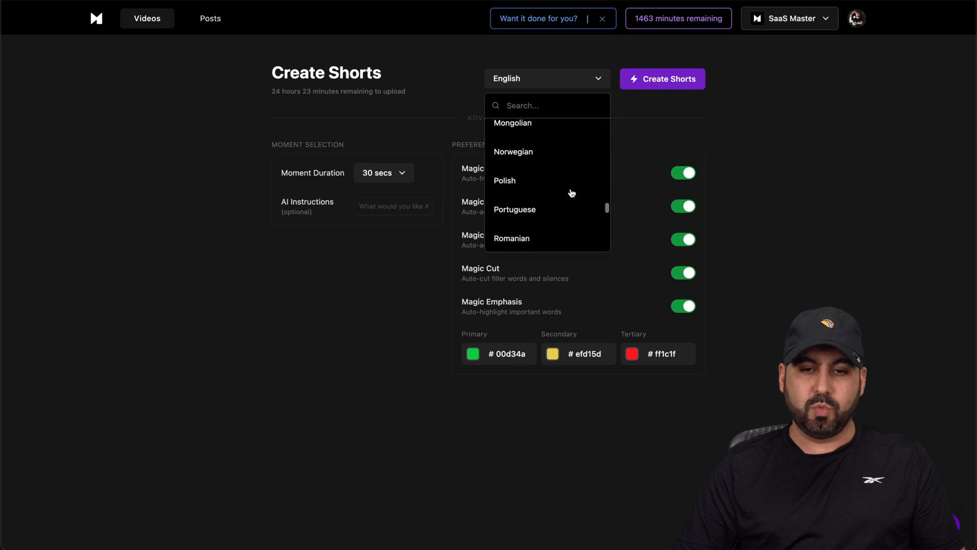
pyautogui.rightClick(570, 191)
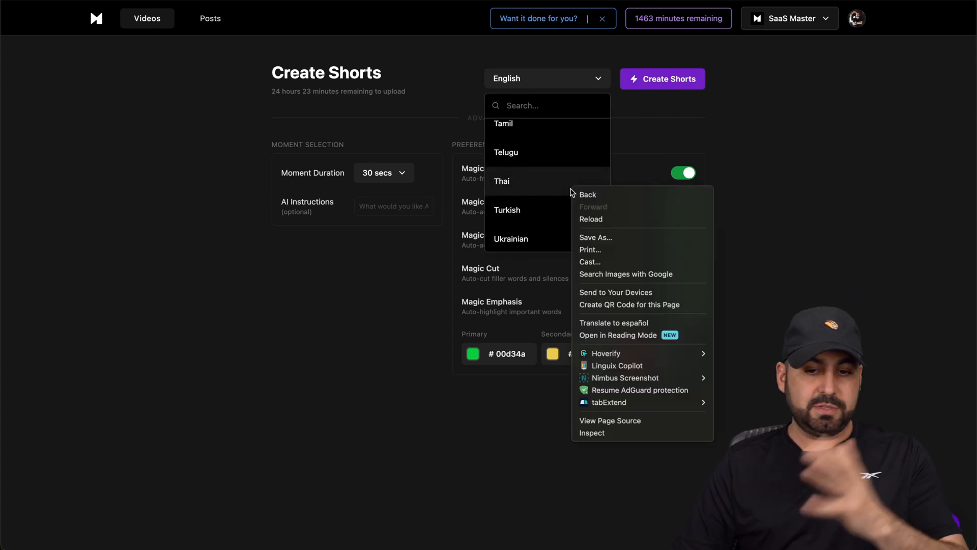
pyautogui.click(417, 270)
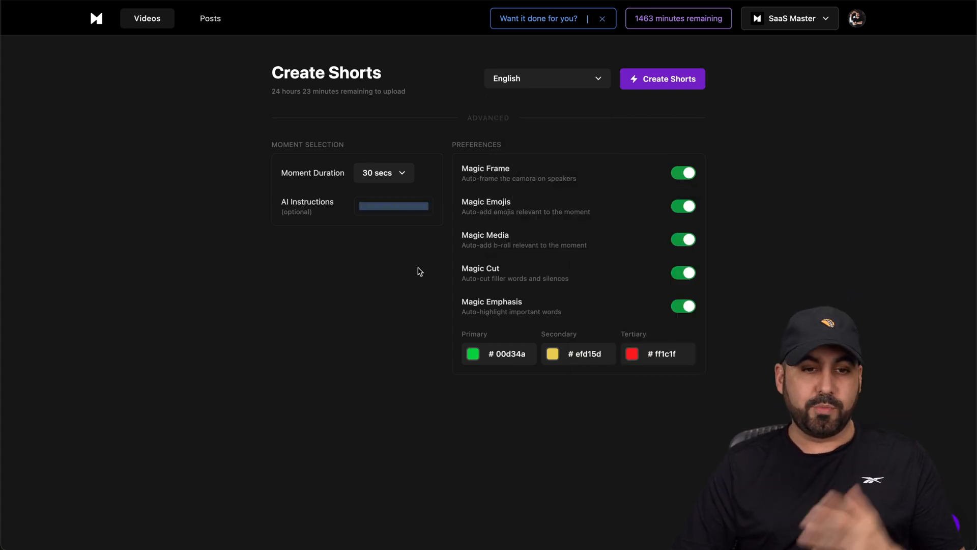
pyautogui.moveTo(96, 20)
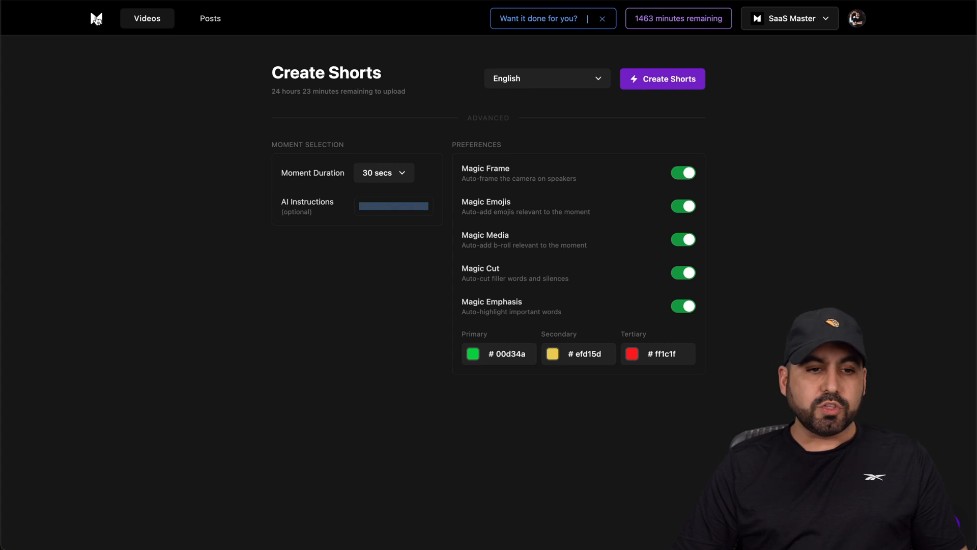
# Step: Go back to the Videos library and open the moments generated for test2
pyautogui.click(147, 18)
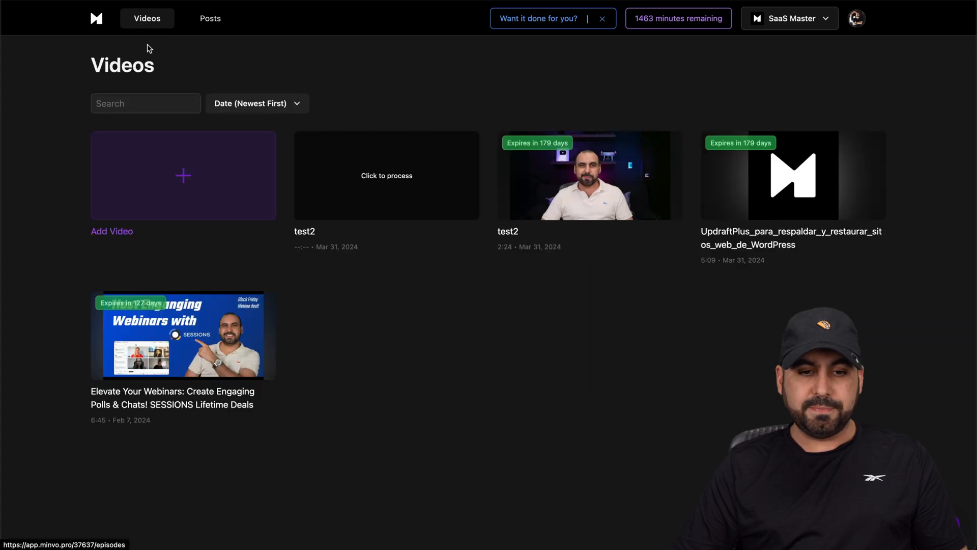
pyautogui.moveTo(589, 180)
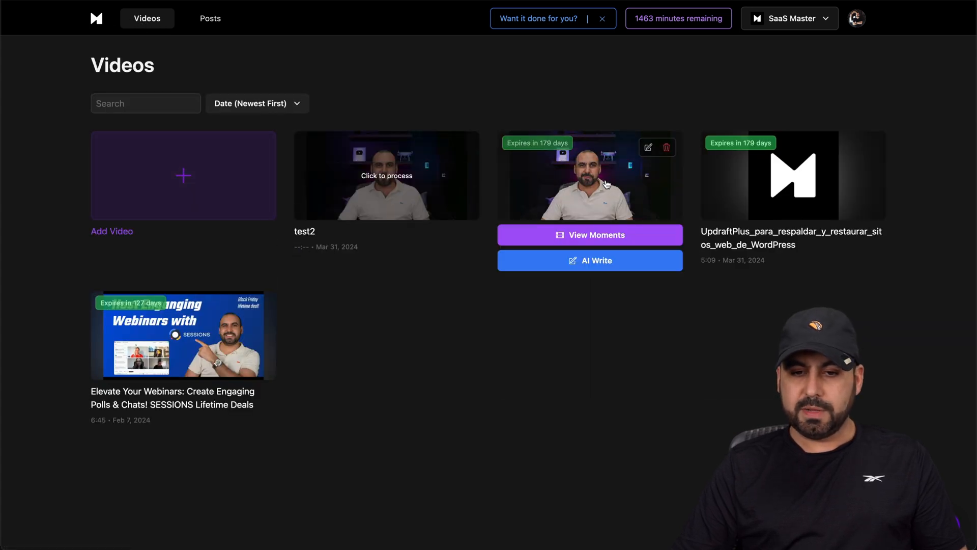
pyautogui.click(588, 235)
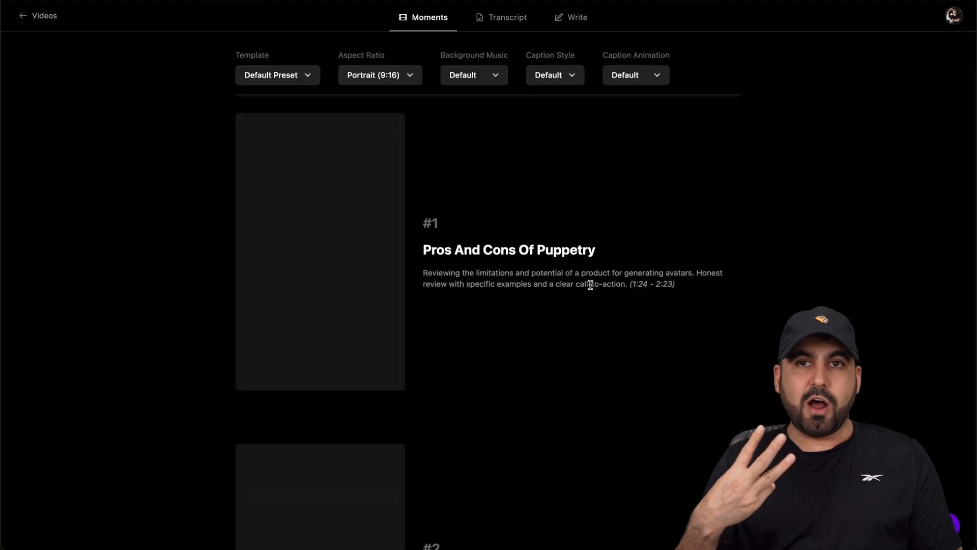
# Step: Browse the Template, Aspect Ratio and Background Music options without changing them
pyautogui.click(277, 75)
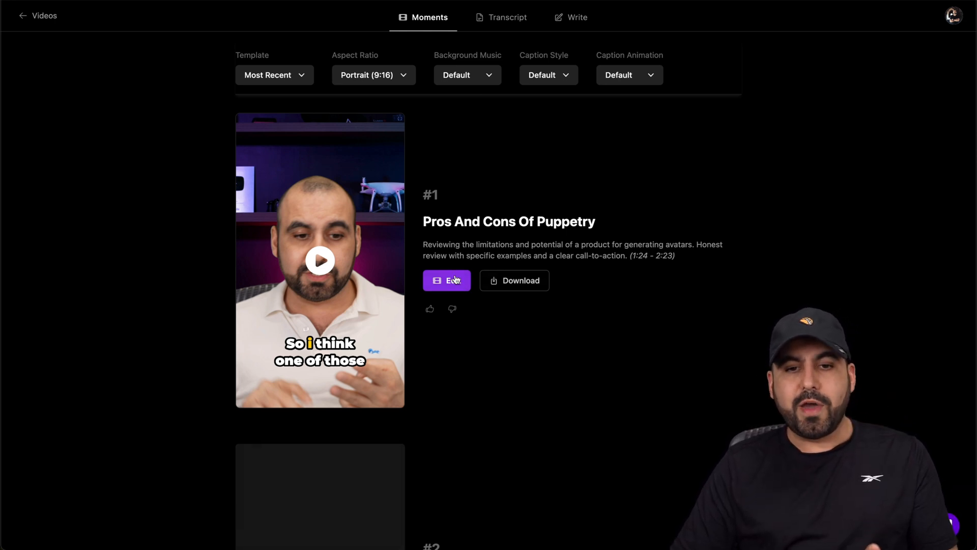
pyautogui.moveTo(571, 20)
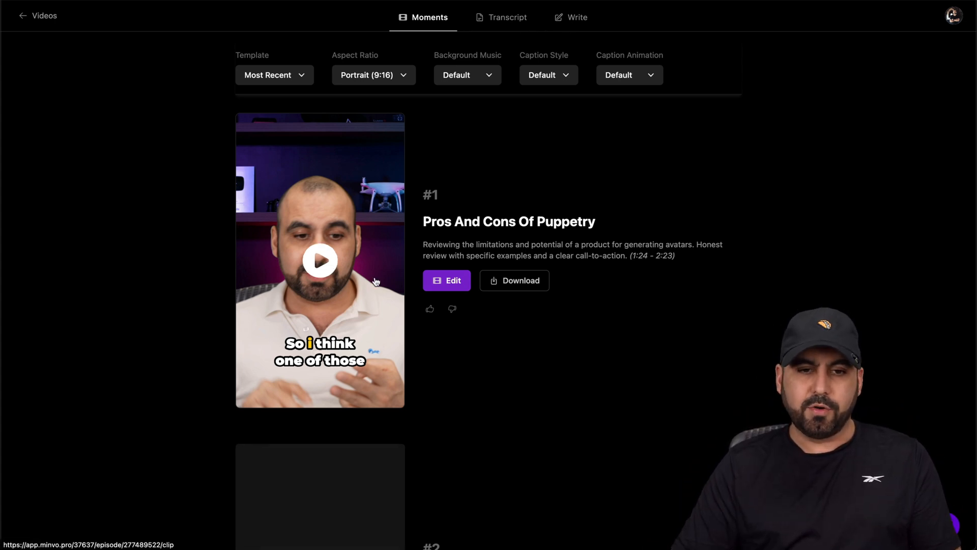
pyautogui.click(274, 75)
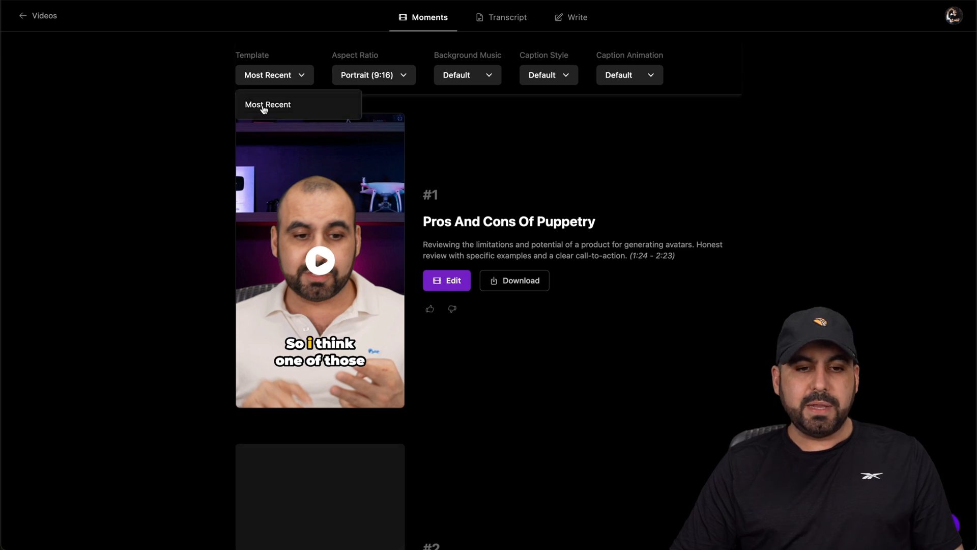
pyautogui.click(373, 75)
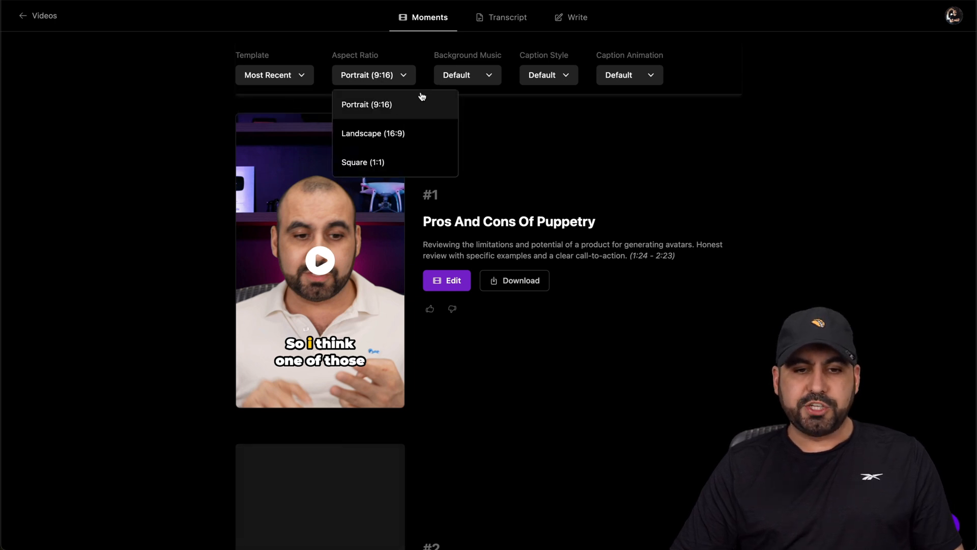
pyautogui.moveTo(428, 130)
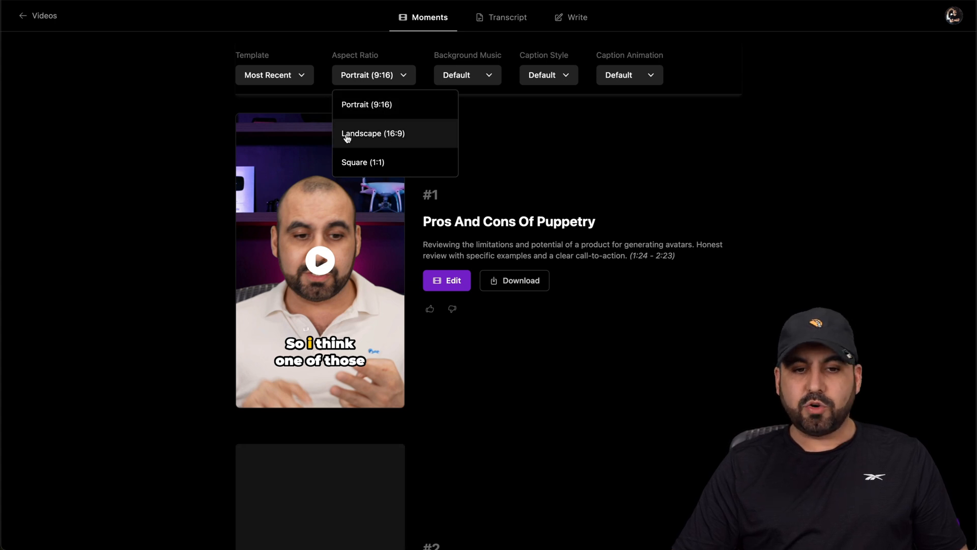
pyautogui.moveTo(417, 139)
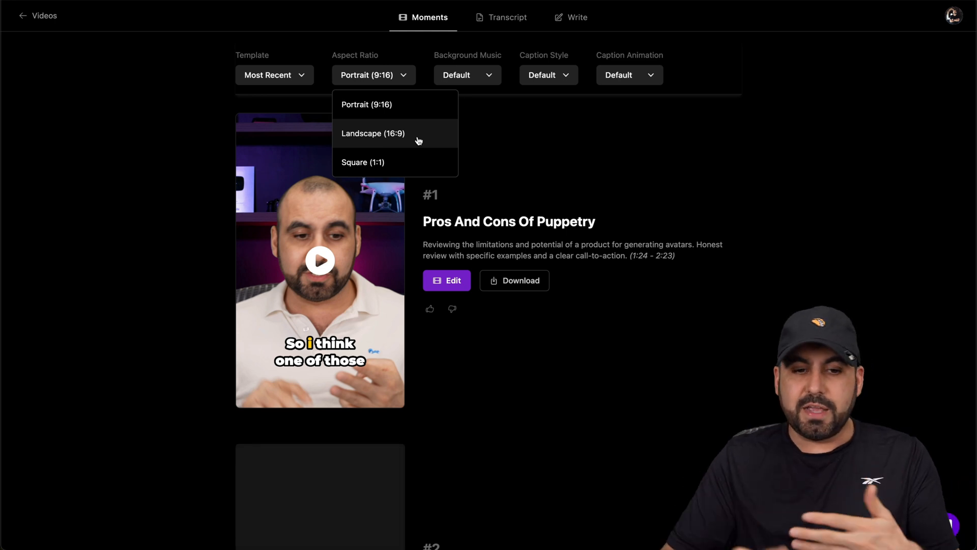
pyautogui.moveTo(382, 98)
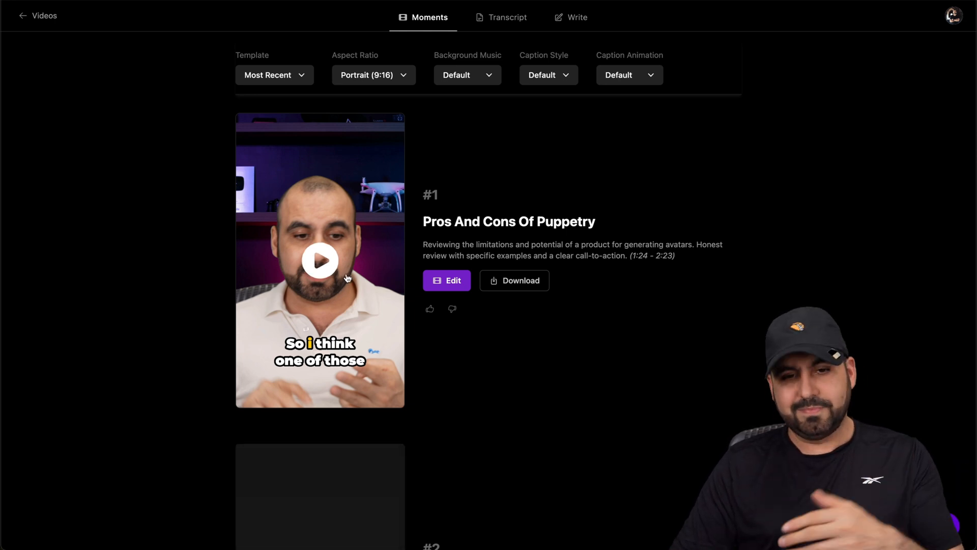
pyautogui.moveTo(482, 72)
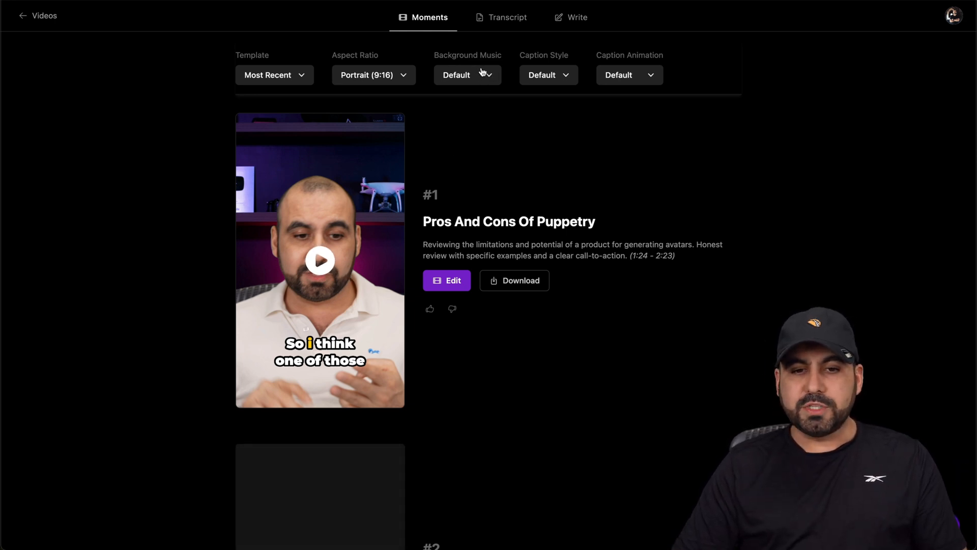
pyautogui.click(466, 74)
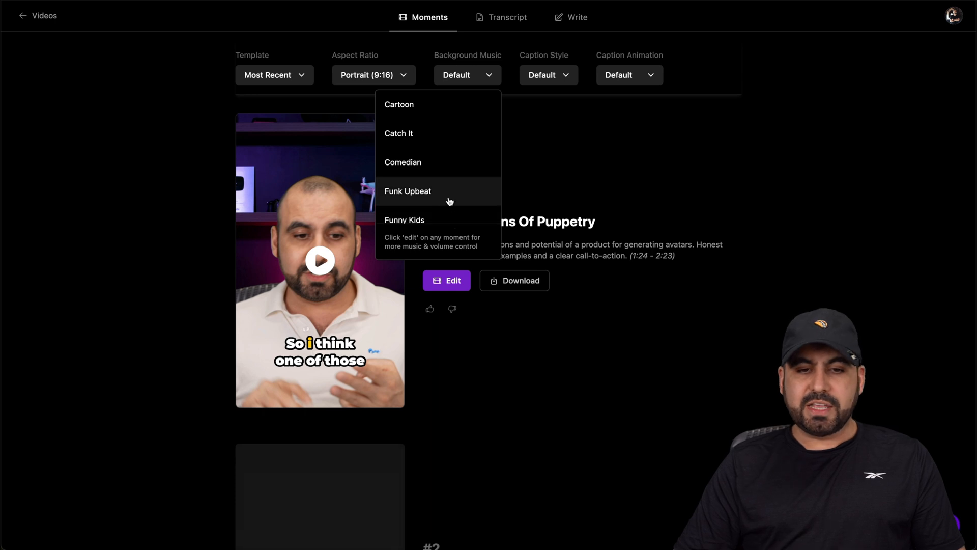
pyautogui.scroll(-3)
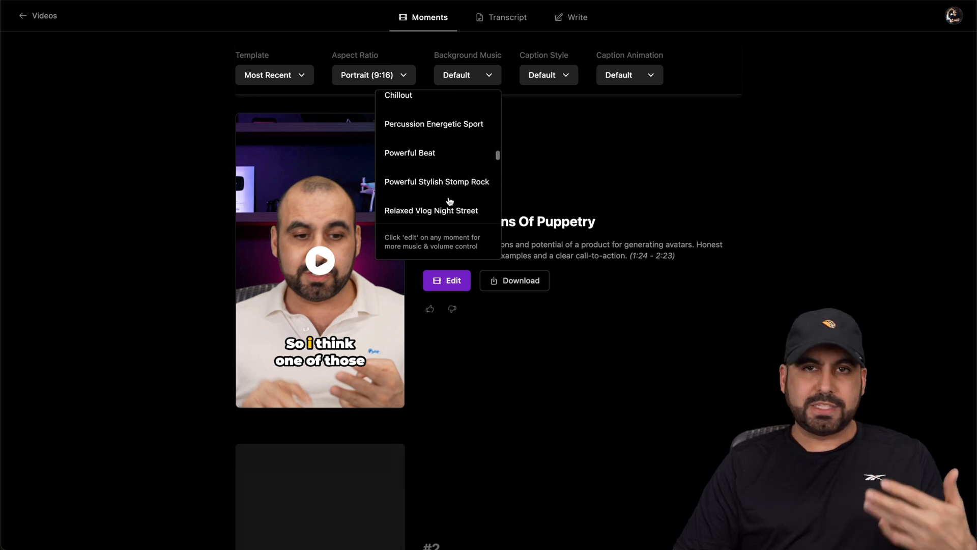
pyautogui.click(532, 166)
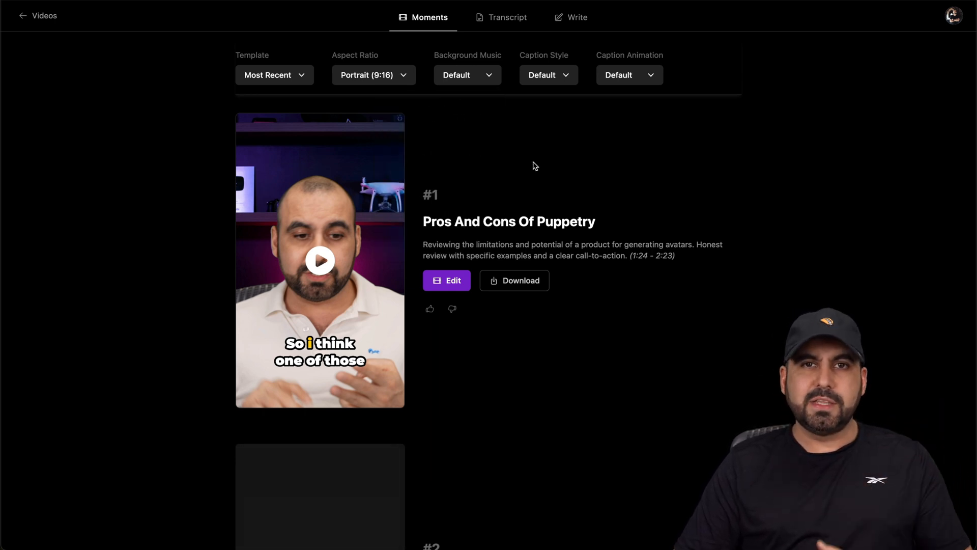
# Step: Apply the Captions 2 caption style to the generated moments
pyautogui.click(547, 75)
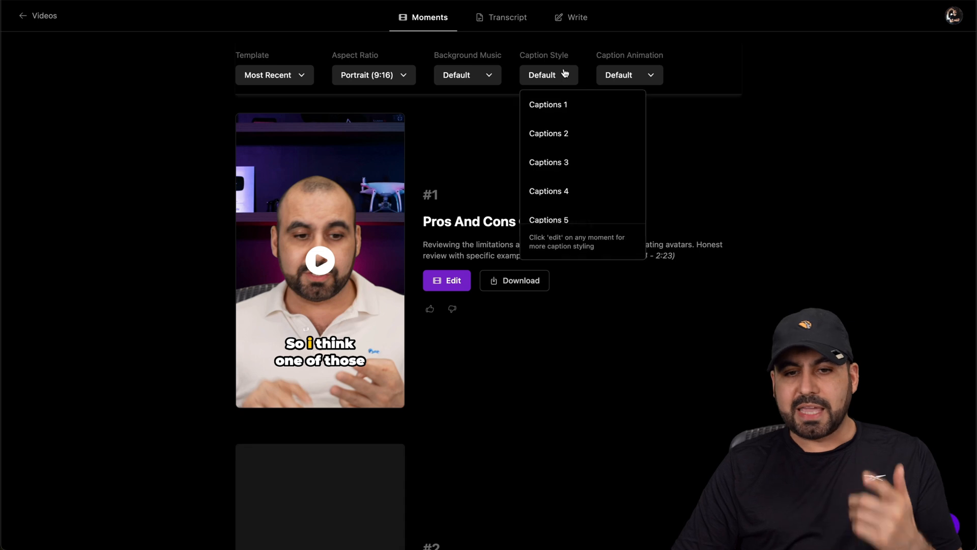
pyautogui.moveTo(592, 122)
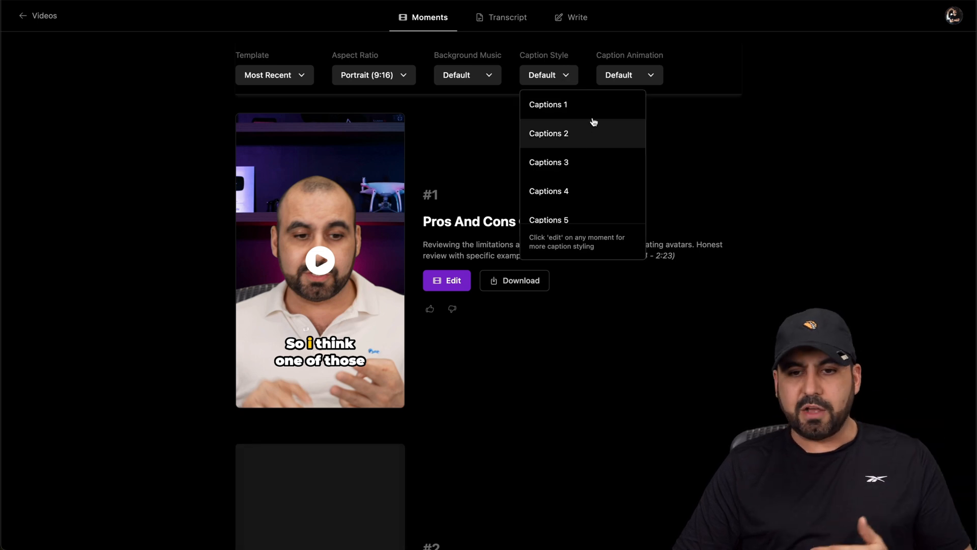
pyautogui.click(548, 133)
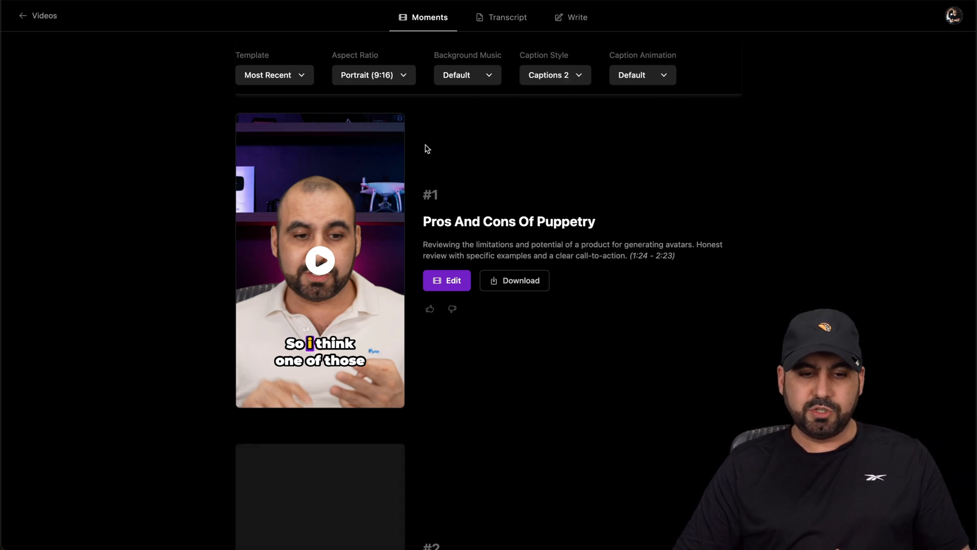
pyautogui.moveTo(367, 344)
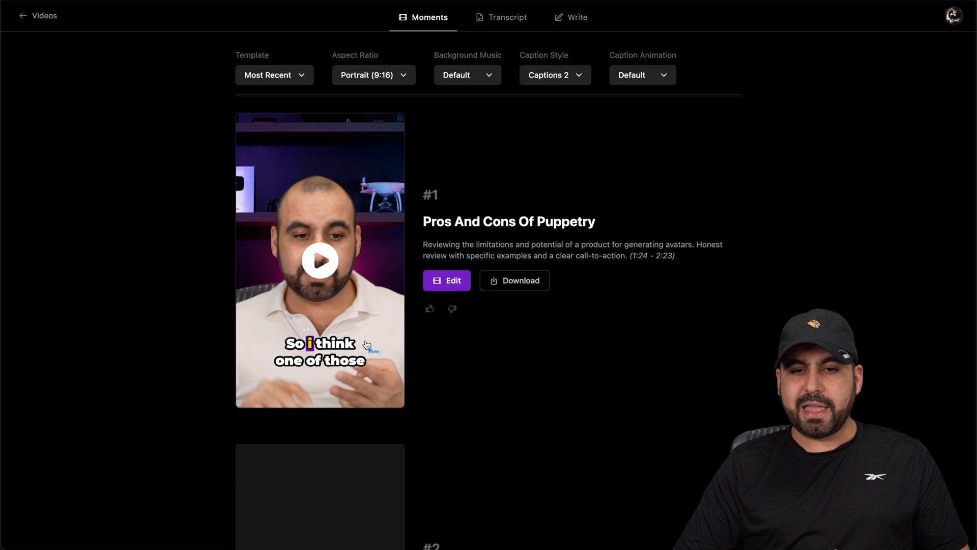
pyautogui.moveTo(661, 84)
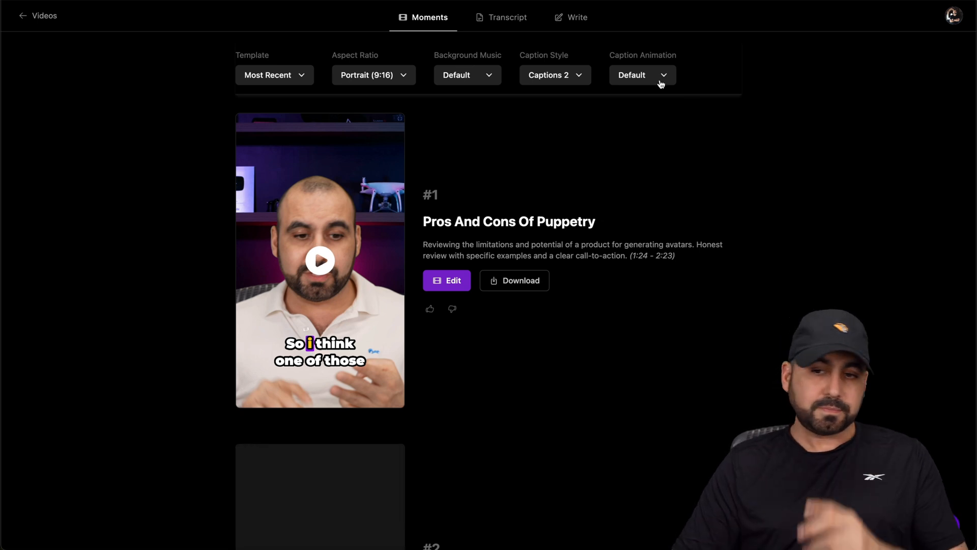
pyautogui.click(641, 74)
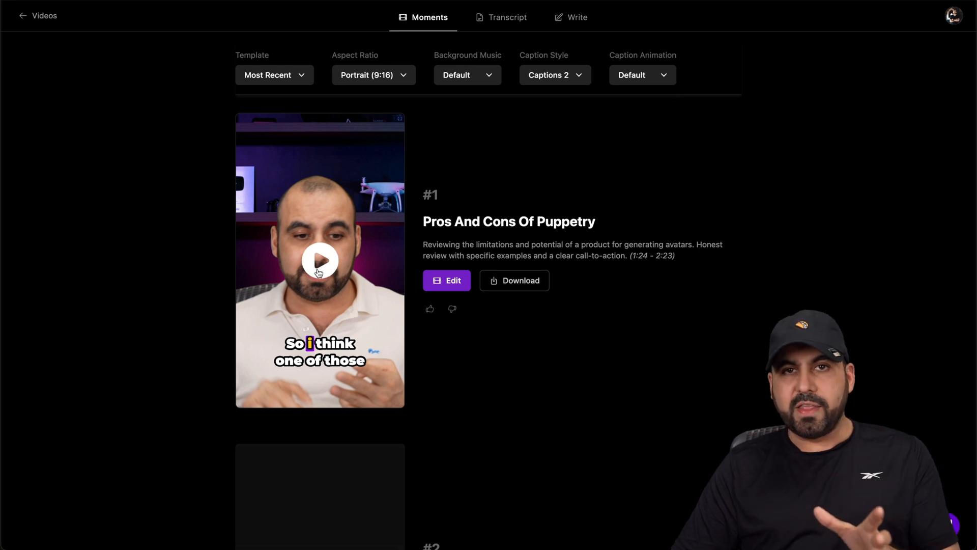
pyautogui.click(320, 260)
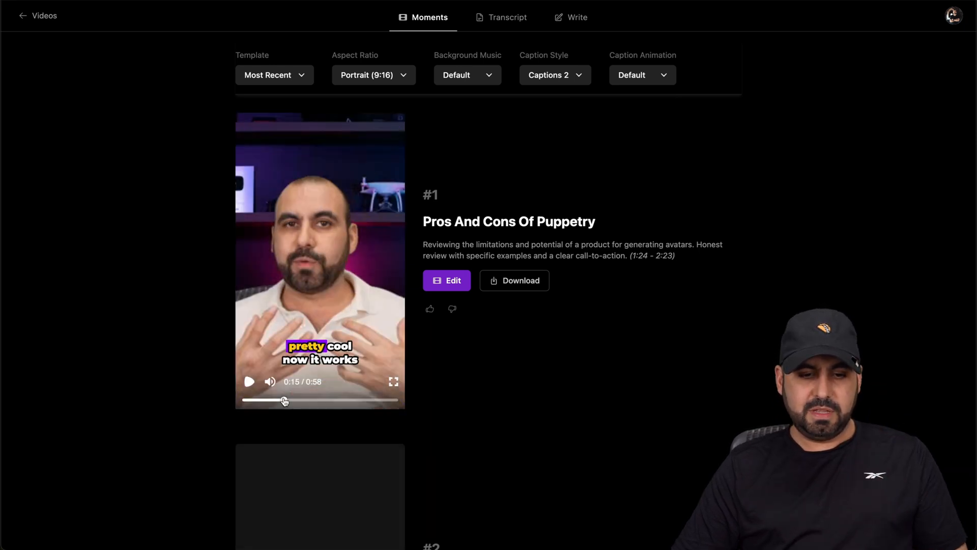
pyautogui.click(249, 381)
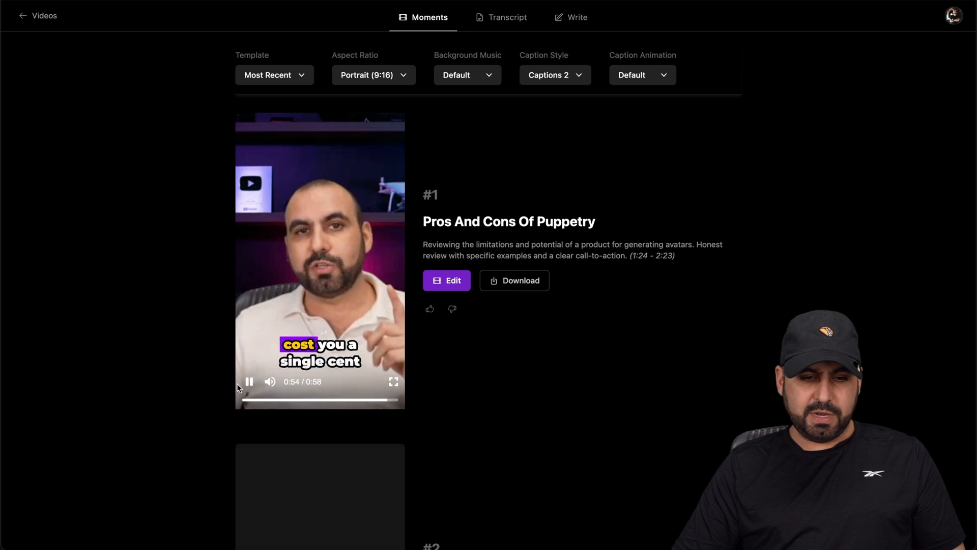
pyautogui.scroll(-3)
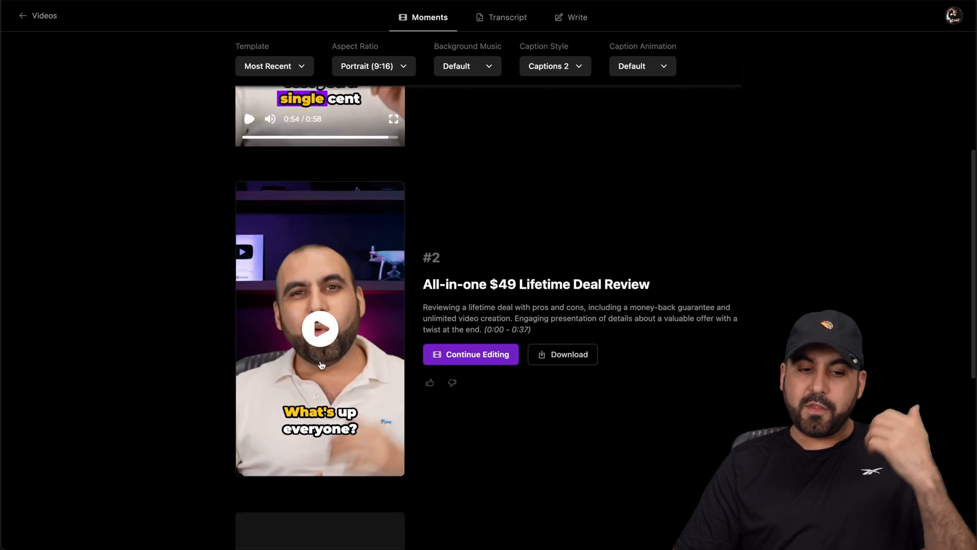
pyautogui.click(320, 328)
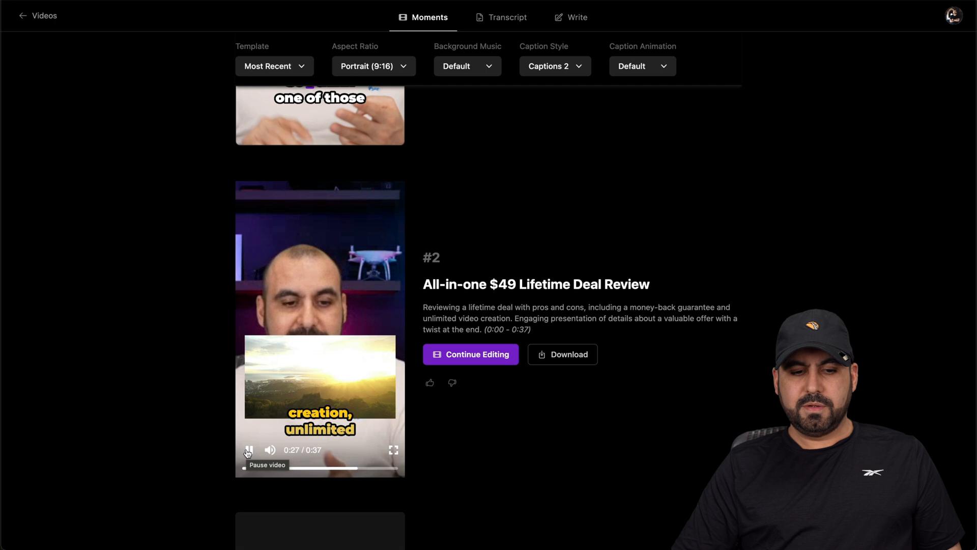
pyautogui.click(248, 449)
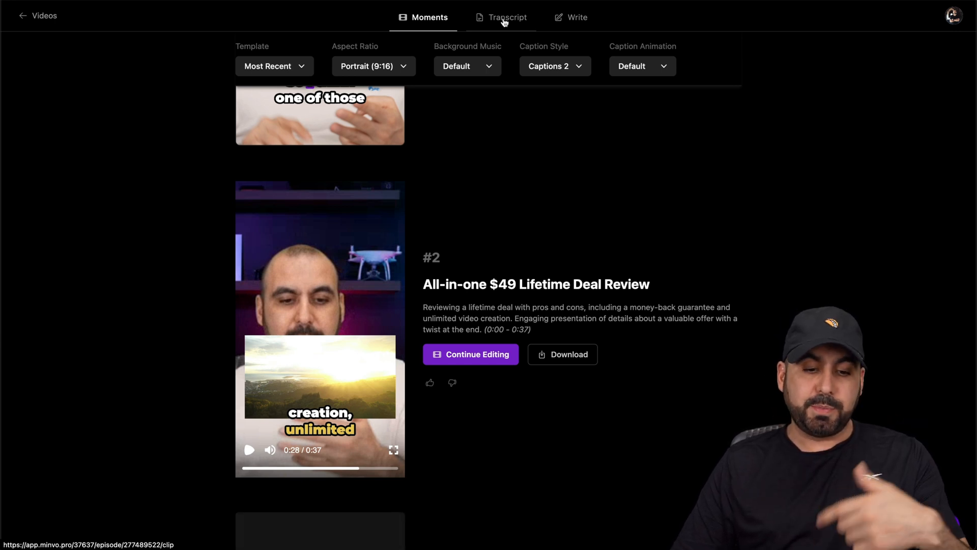
pyautogui.moveTo(492, 99)
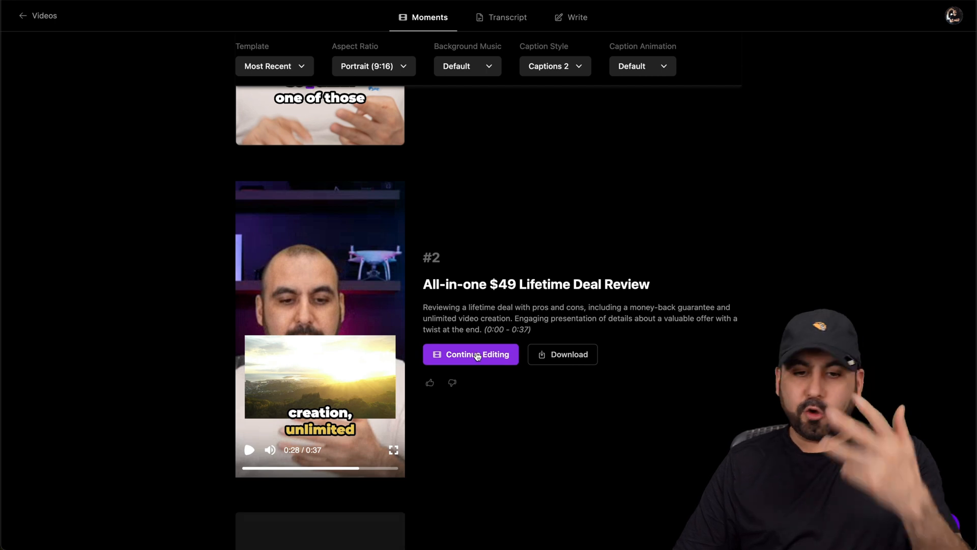
# Step: Open the second moment, preview its B-roll overlay, and show the cards clip's animation options
pyautogui.click(470, 354)
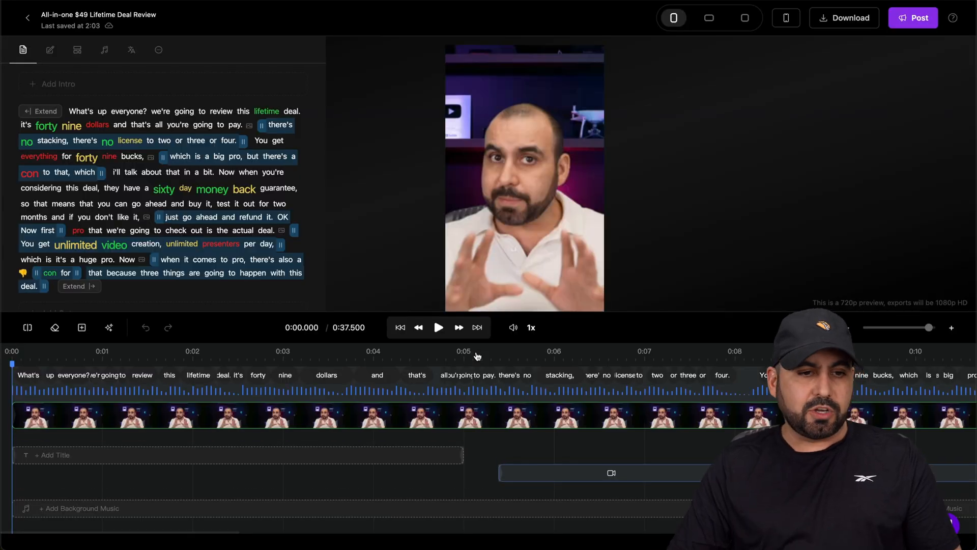
pyautogui.moveTo(280, 116)
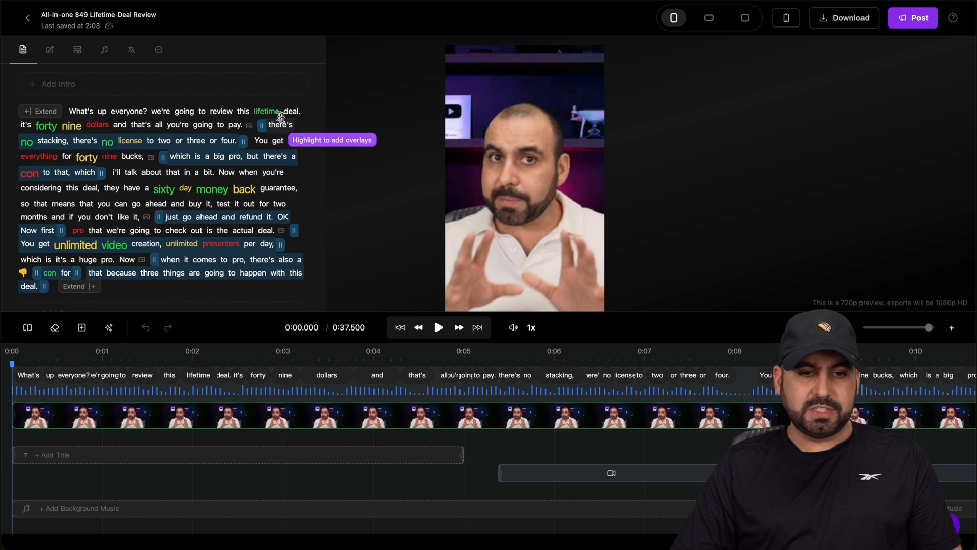
pyautogui.moveTo(134, 140)
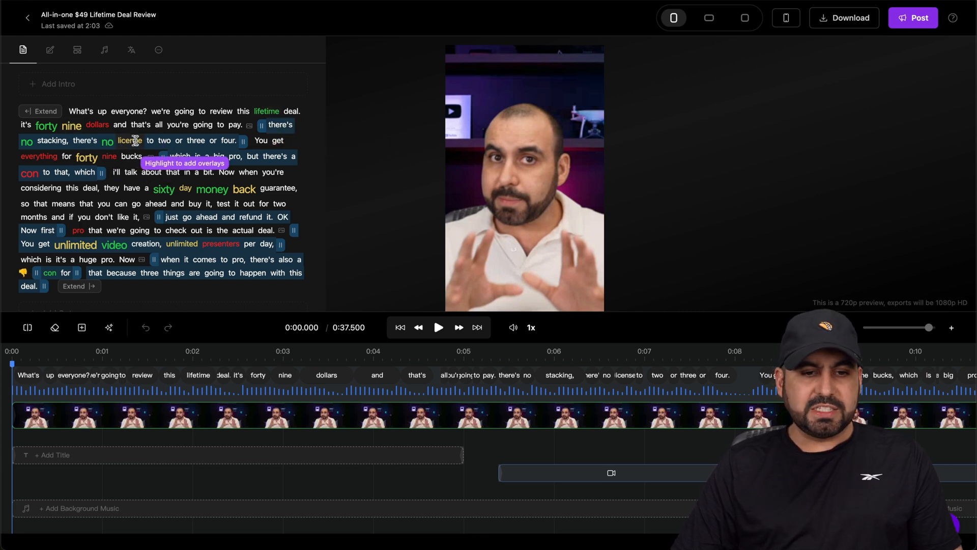
pyautogui.click(261, 125)
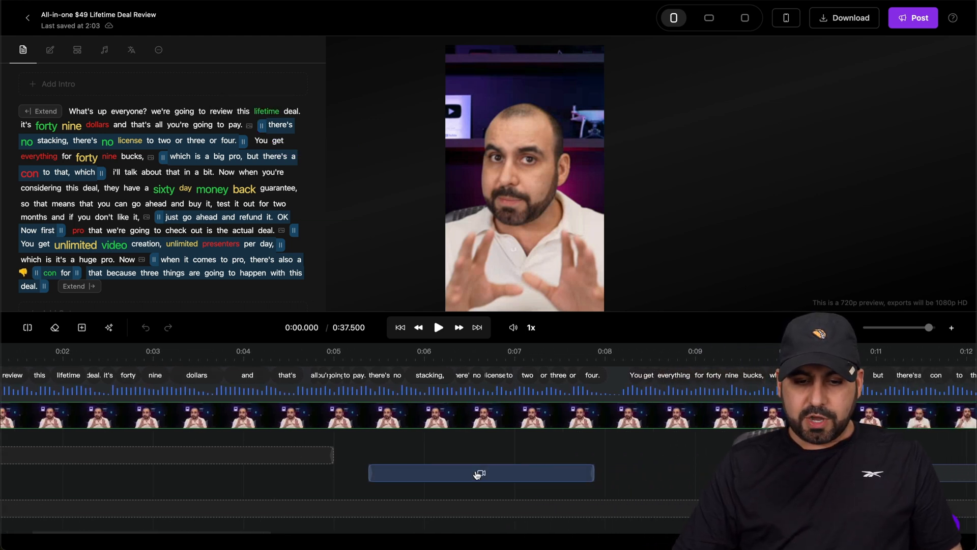
pyautogui.click(481, 472)
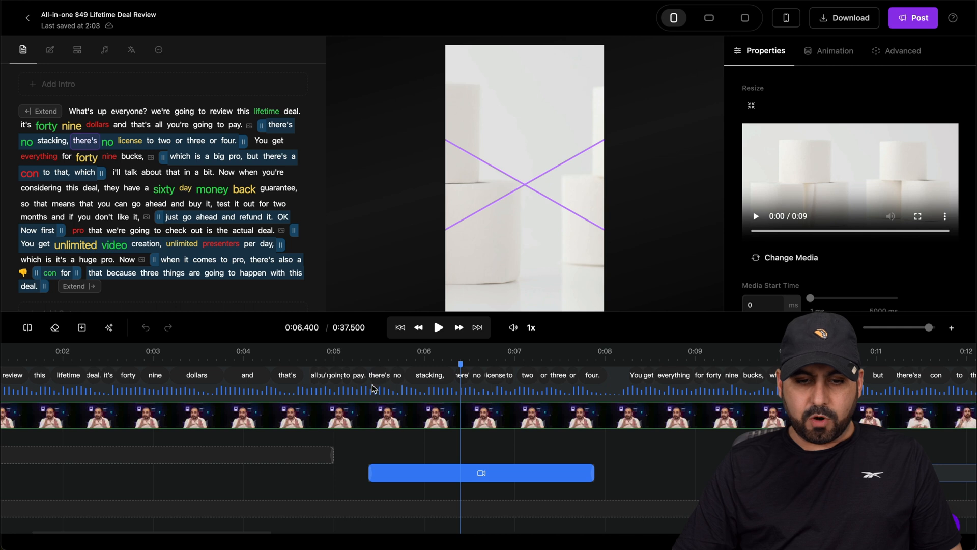
pyautogui.click(364, 374)
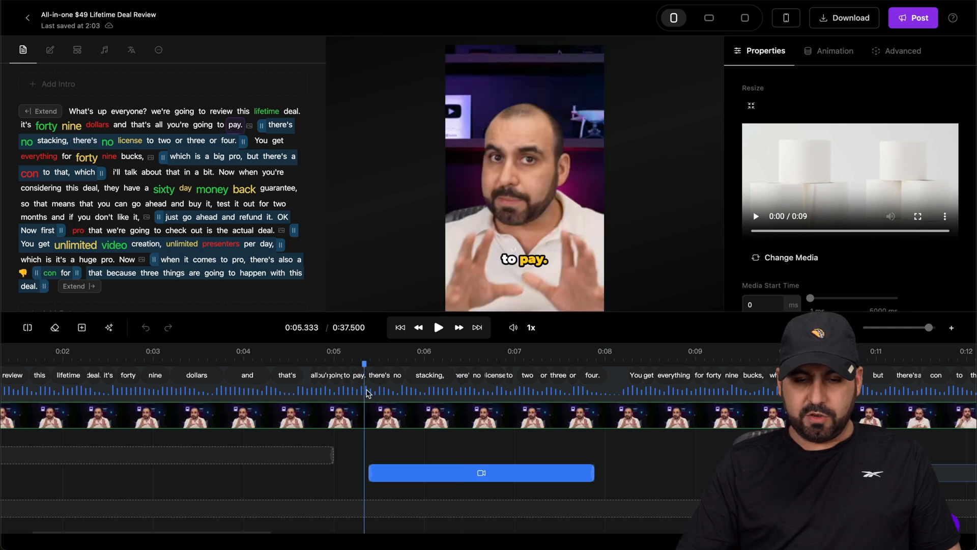
pyautogui.click(438, 327)
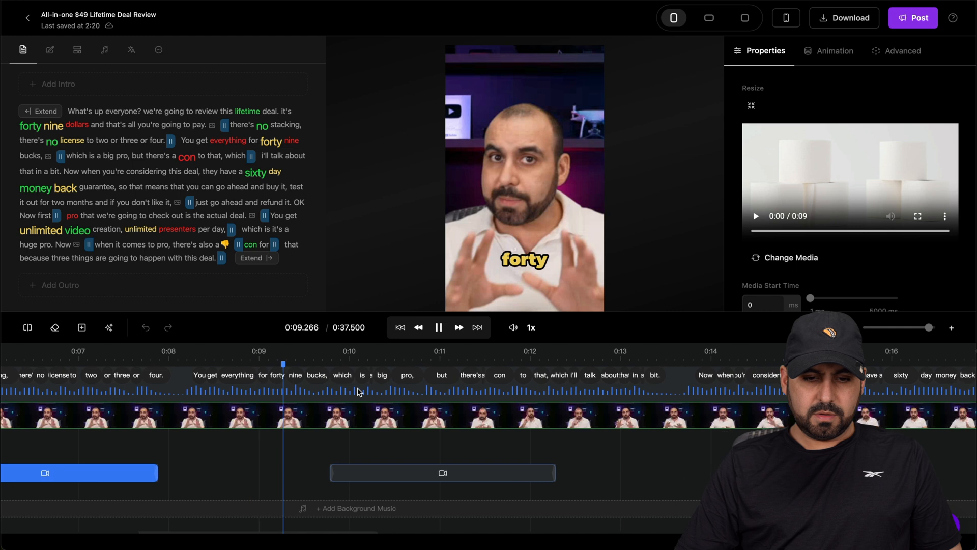
pyautogui.click(438, 327)
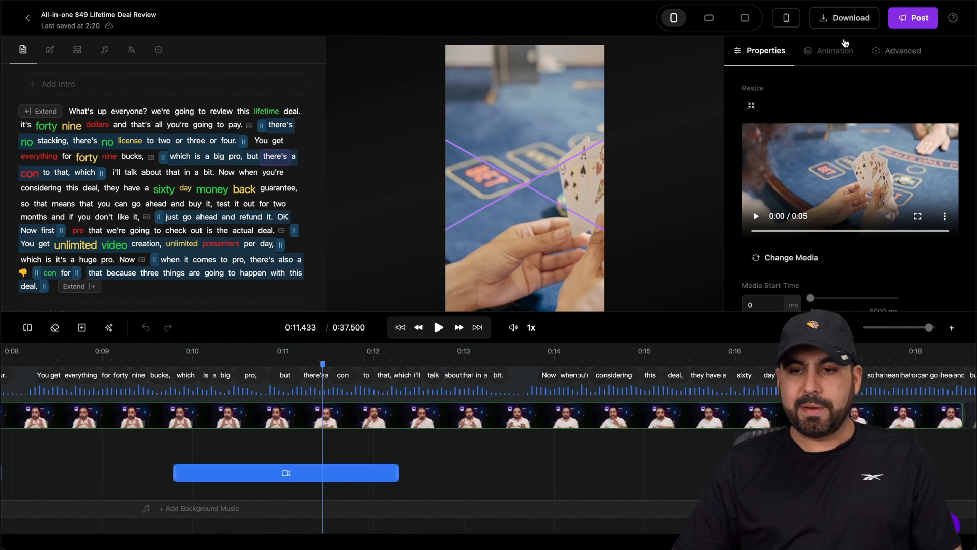
pyautogui.click(833, 50)
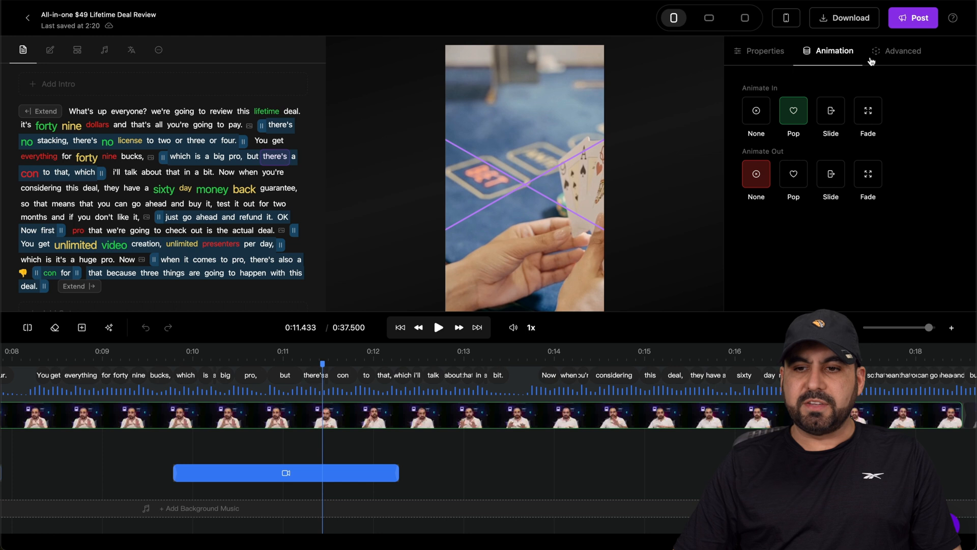
pyautogui.click(901, 51)
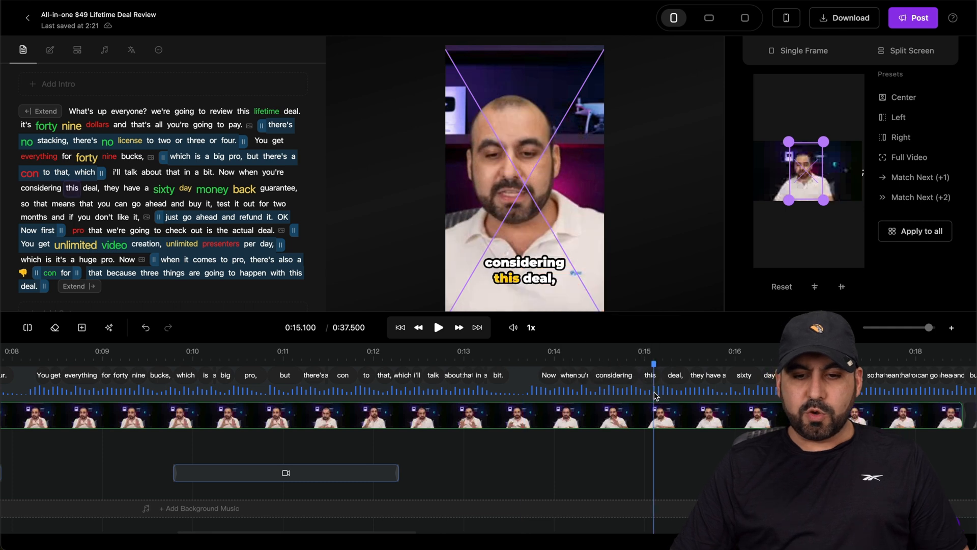
pyautogui.moveTo(552, 368)
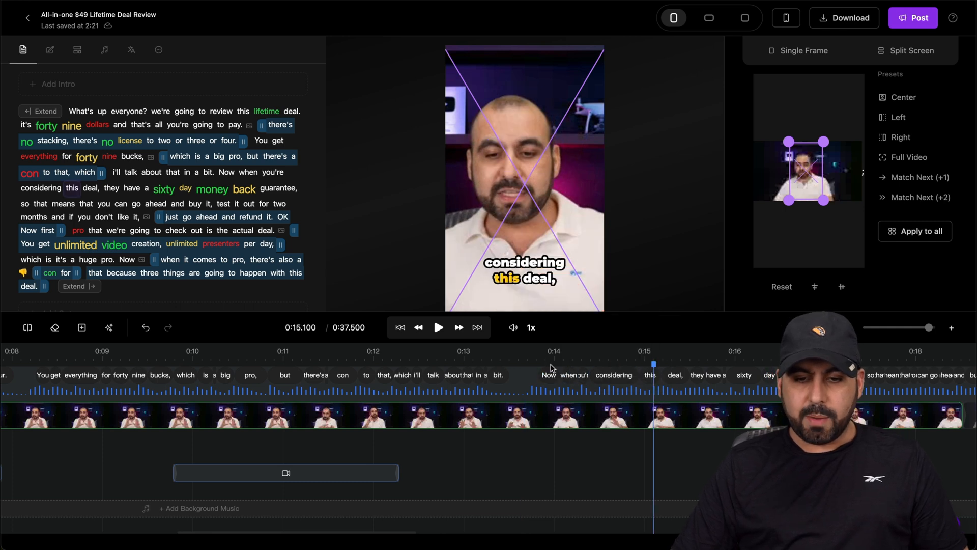
# Step: Open and dismiss the caption's right-click actions menu
pyautogui.rightClick(649, 374)
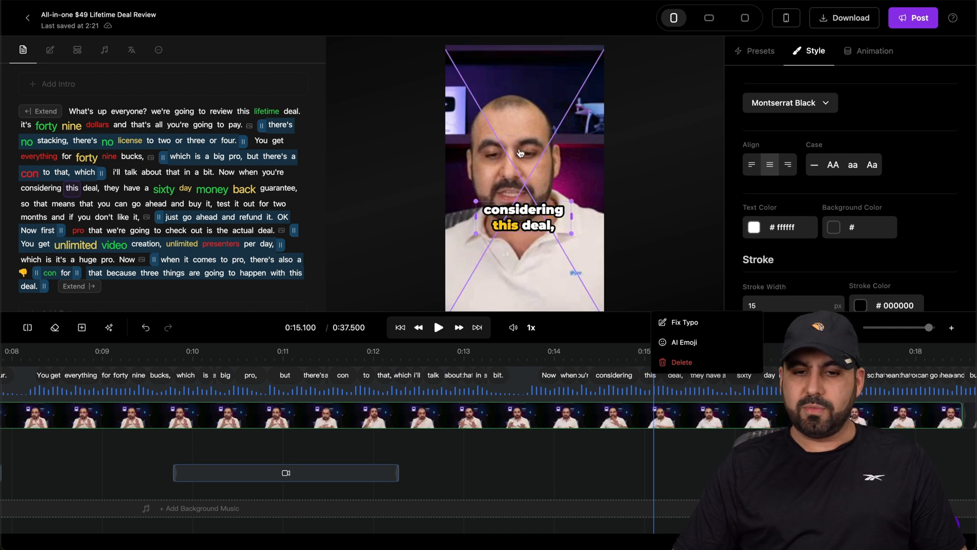
pyautogui.moveTo(544, 80)
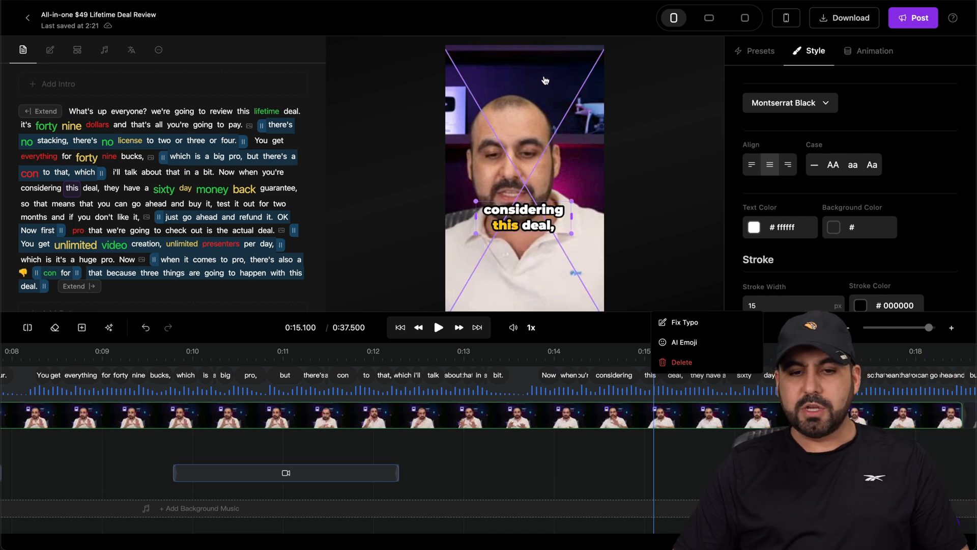
pyautogui.click(524, 217)
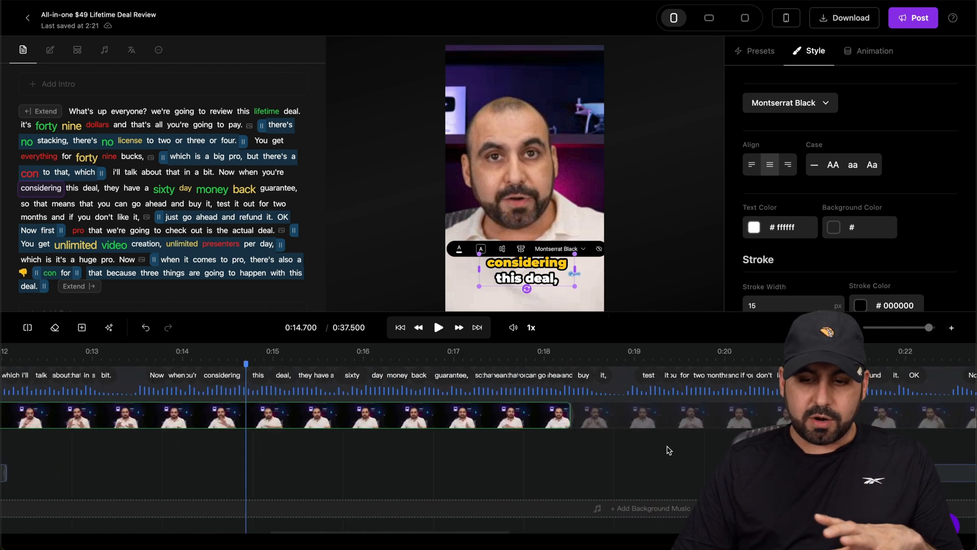
# Step: Apply the Permanent Marker caption preset, then try Landscape format and return to Portrait
pyautogui.hscroll(3)
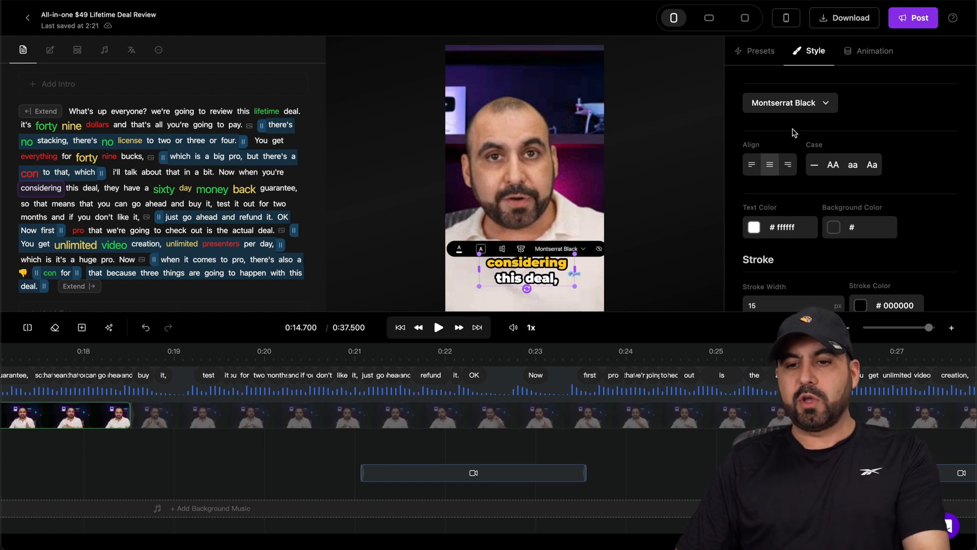
pyautogui.moveTo(778, 153)
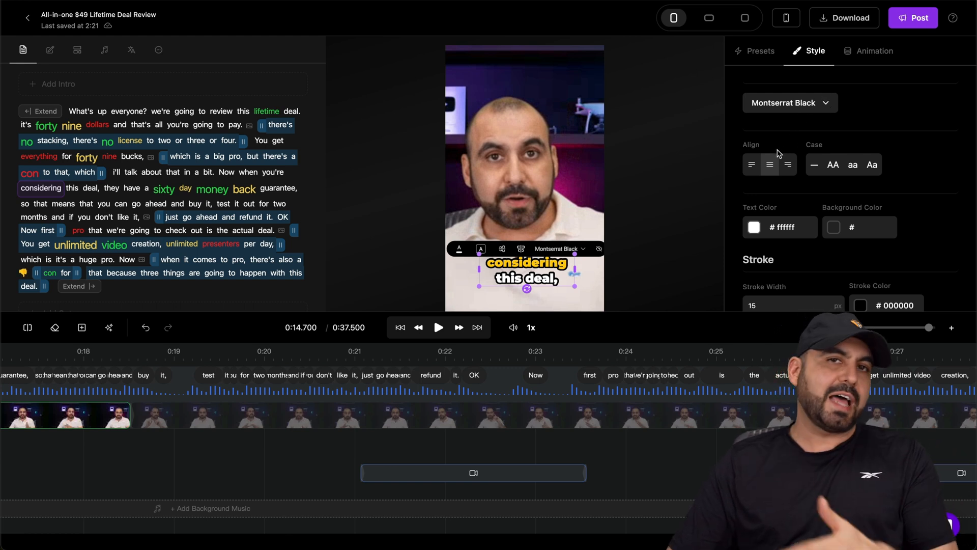
pyautogui.moveTo(800, 255)
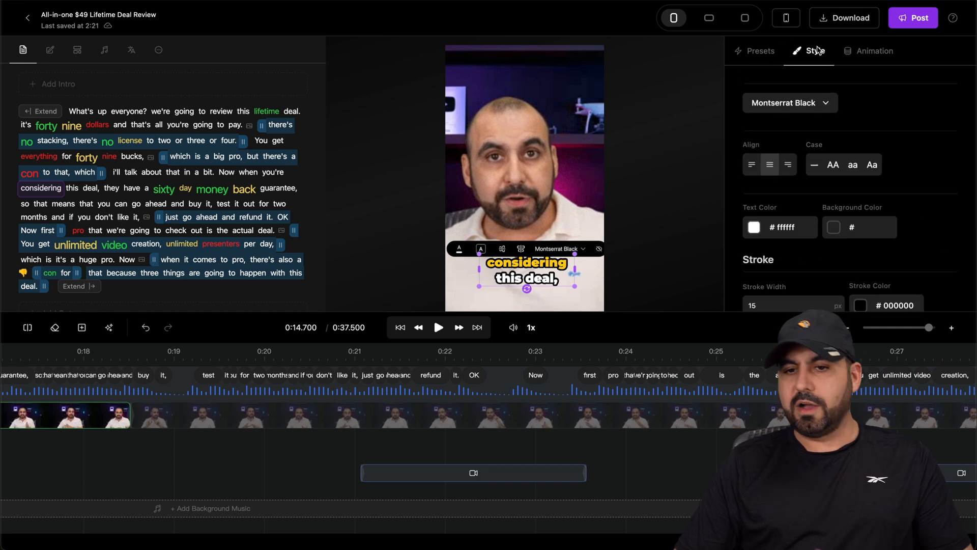
pyautogui.click(760, 50)
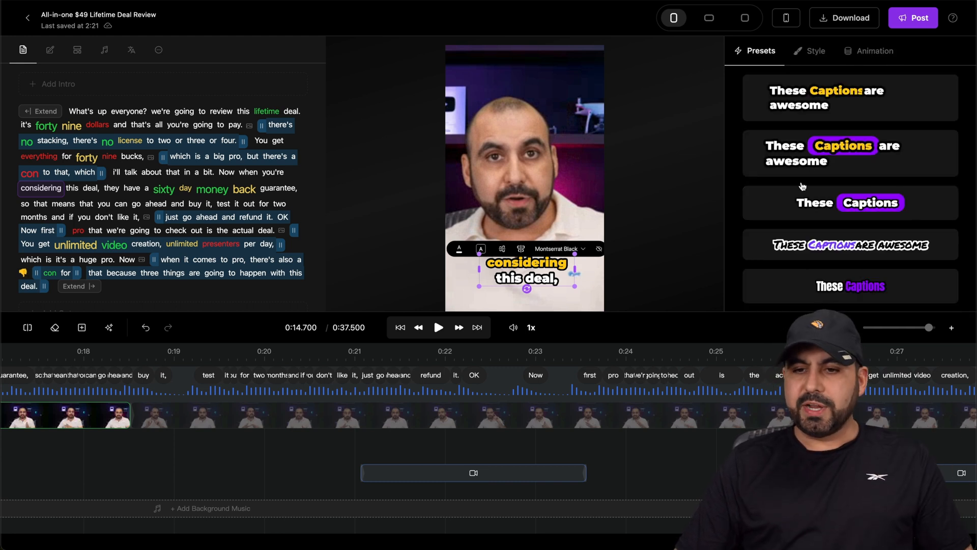
pyautogui.scroll(-3)
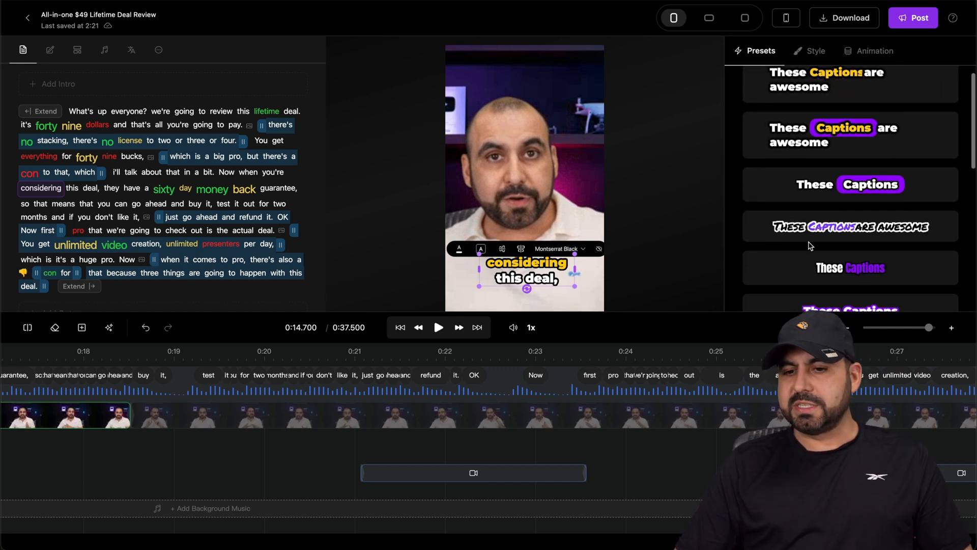
pyautogui.click(849, 226)
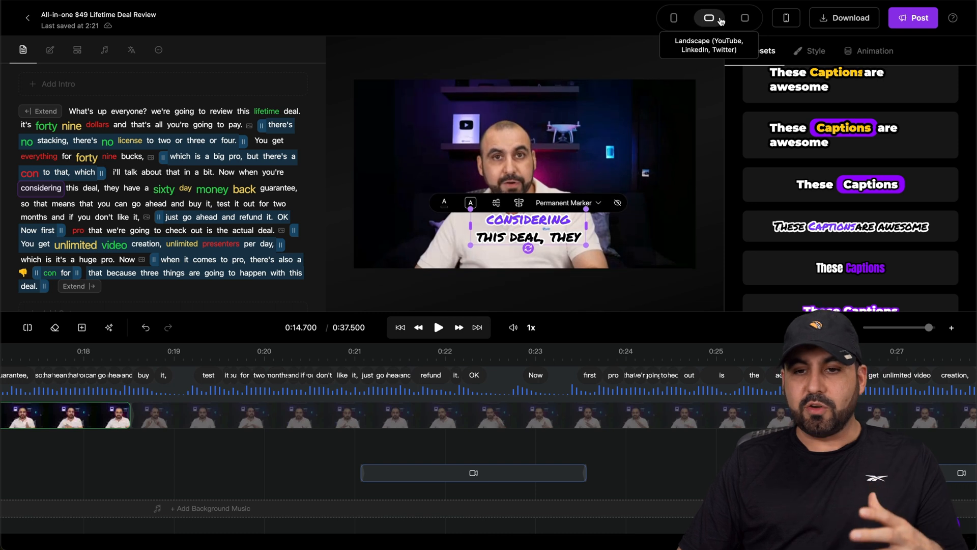
pyautogui.click(744, 17)
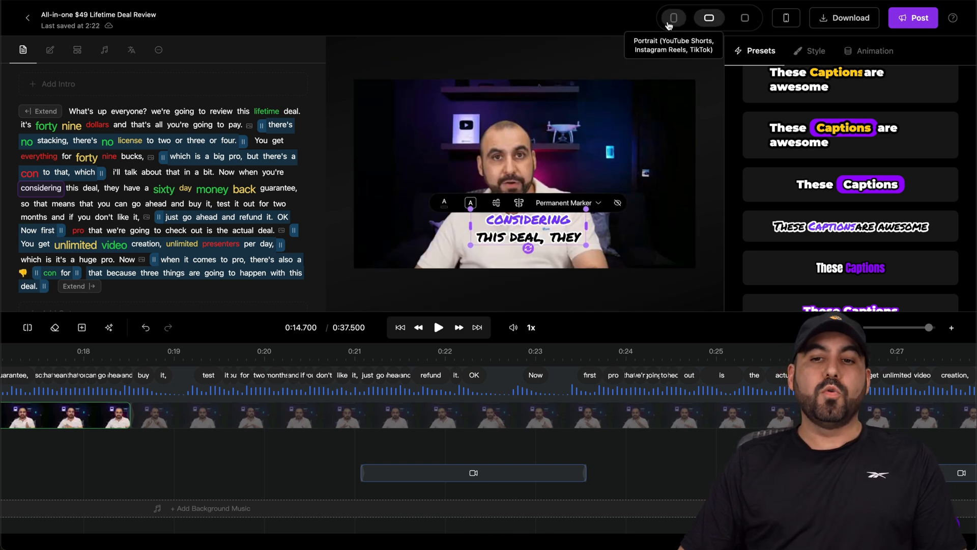
pyautogui.click(672, 18)
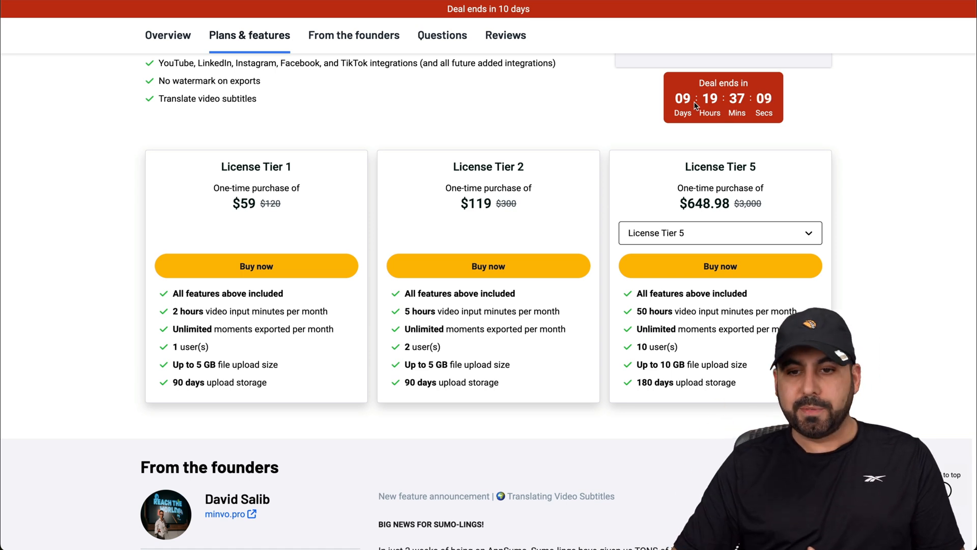
pyautogui.moveTo(694, 125)
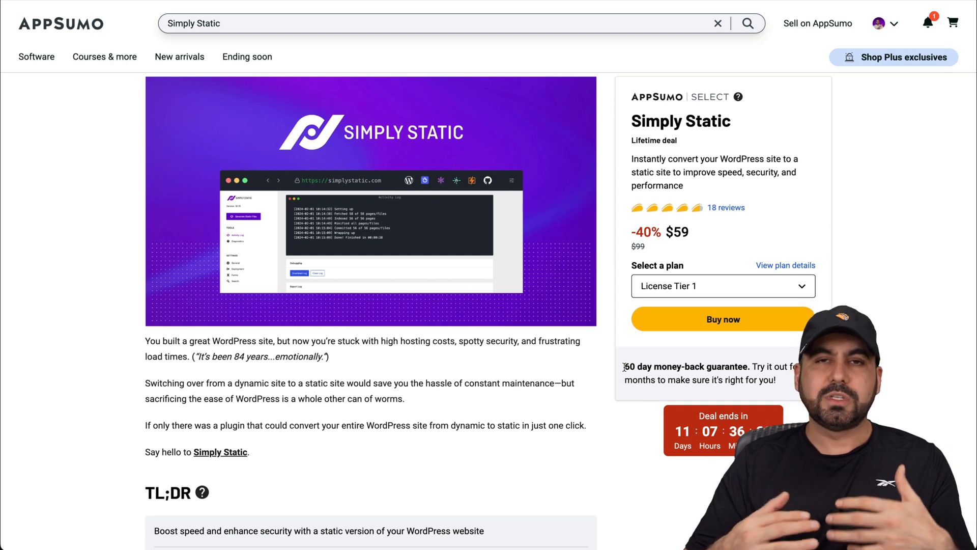
# Step: Scroll down the Simply Static deal page and highlight the License Tier 3 name
pyautogui.scroll(-3)
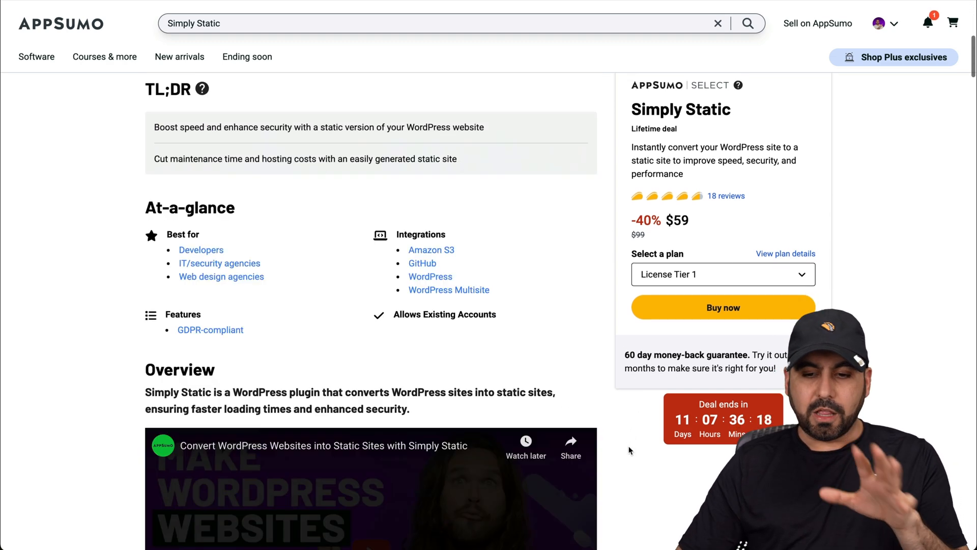
pyautogui.scroll(-3)
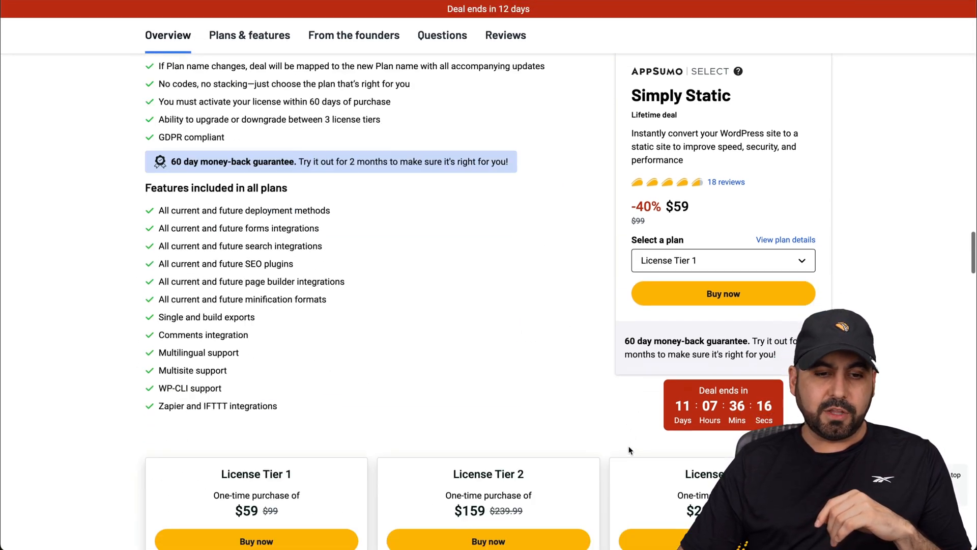
pyautogui.scroll(-3)
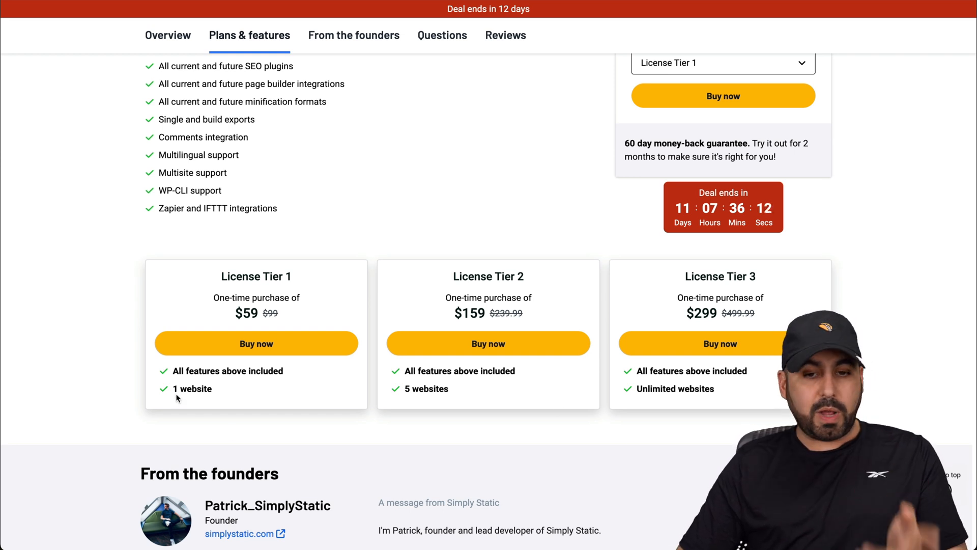
pyautogui.moveTo(715, 272)
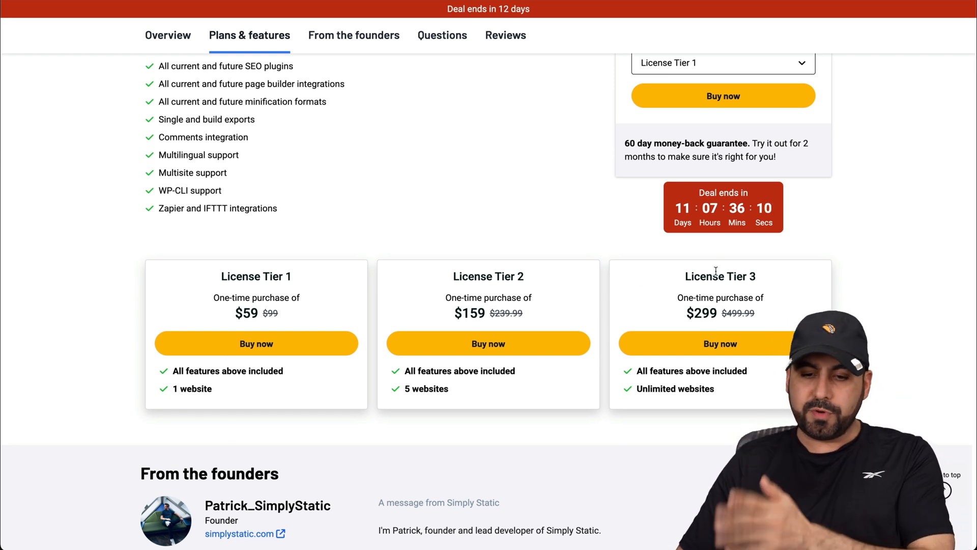
pyautogui.doubleClick(672, 388)
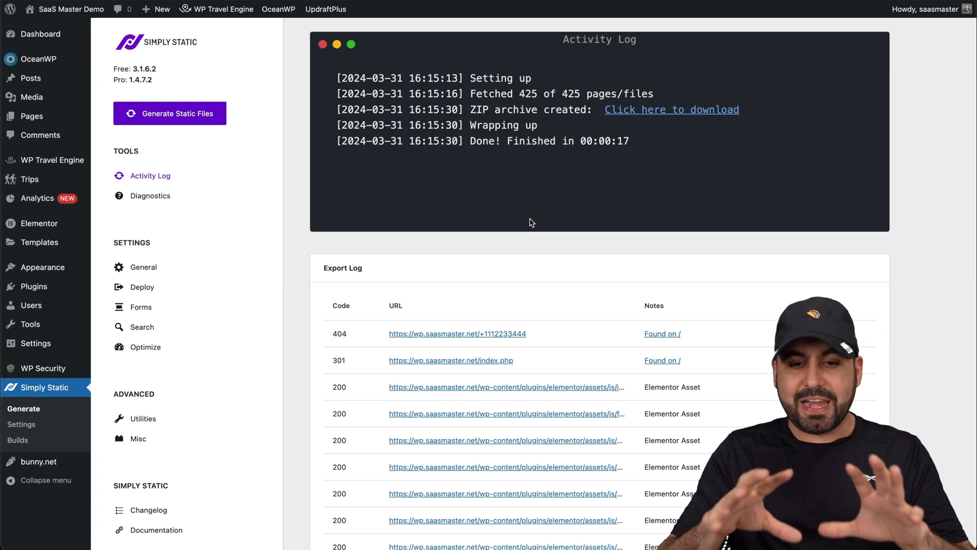
pyautogui.moveTo(134, 122)
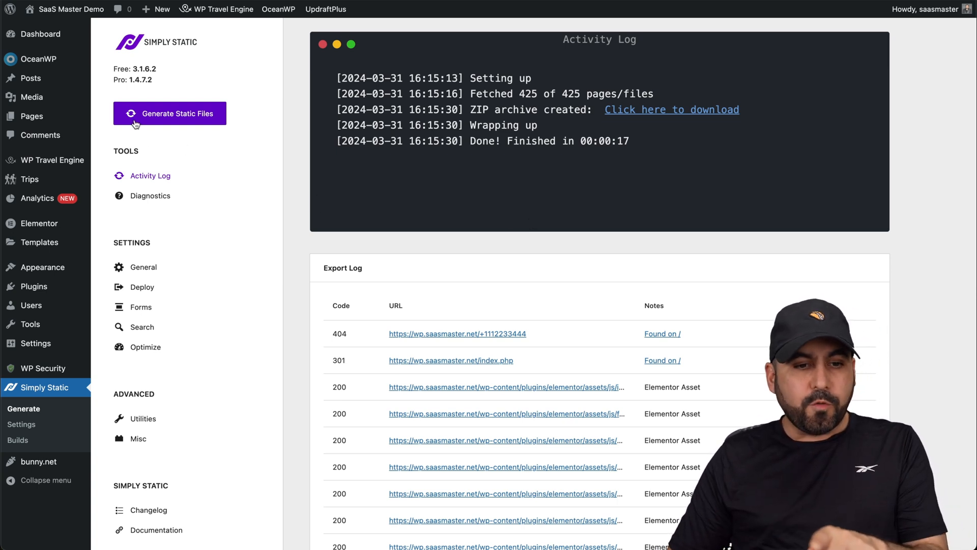
pyautogui.moveTo(260, 99)
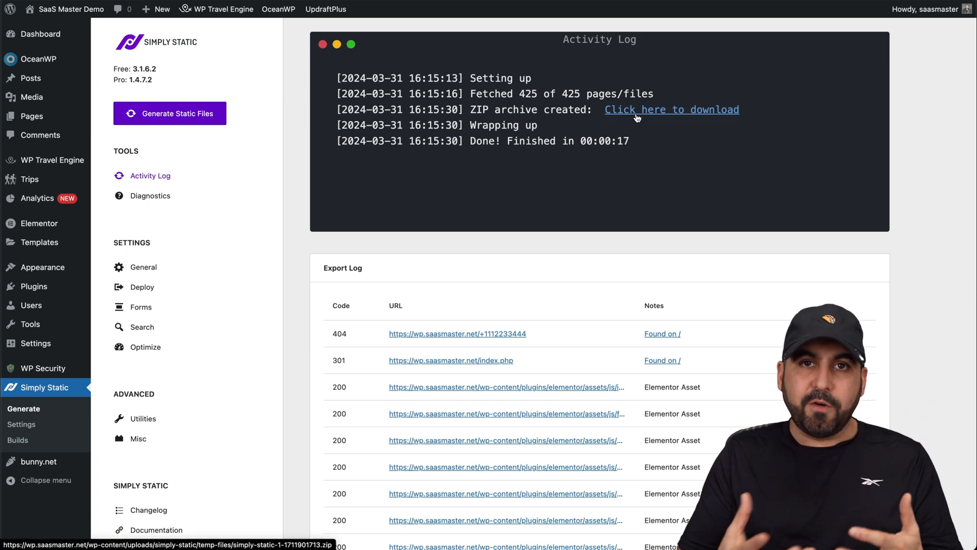
# Step: Show the General settings with Relative Path URL replacement and an extra hidden-page URL
pyautogui.click(142, 267)
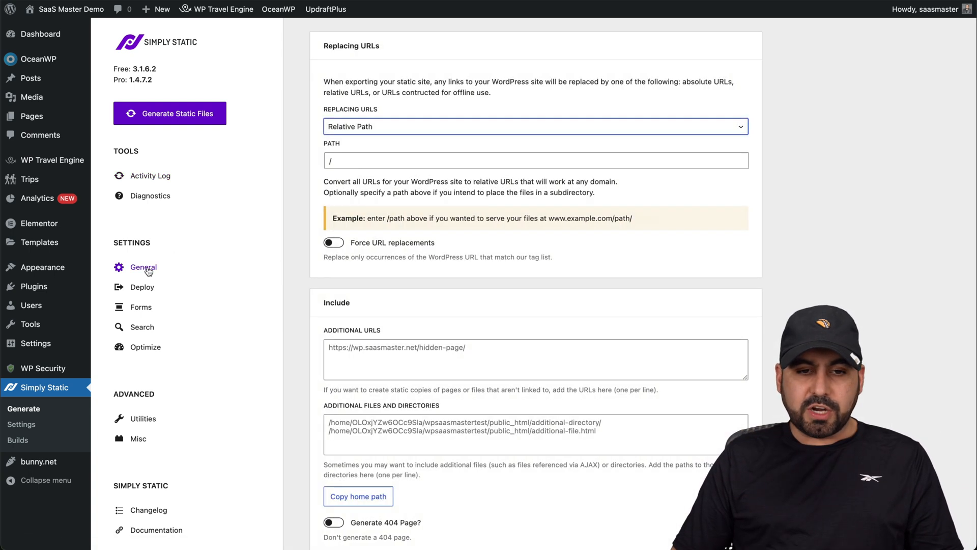
pyautogui.moveTo(400, 234)
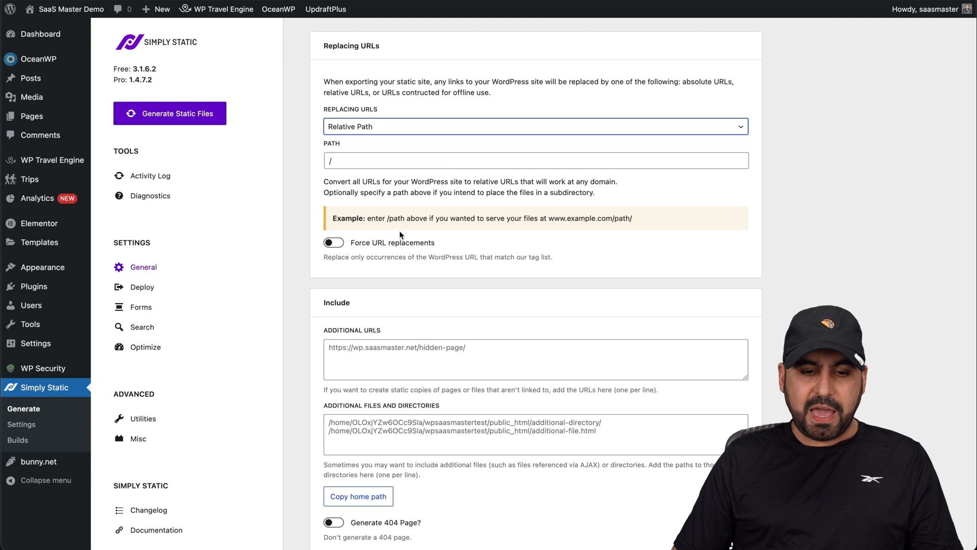
# Step: Scroll past the Deploy settings, then view the Forms, Search and Optimize settings pages
pyautogui.scroll(-3)
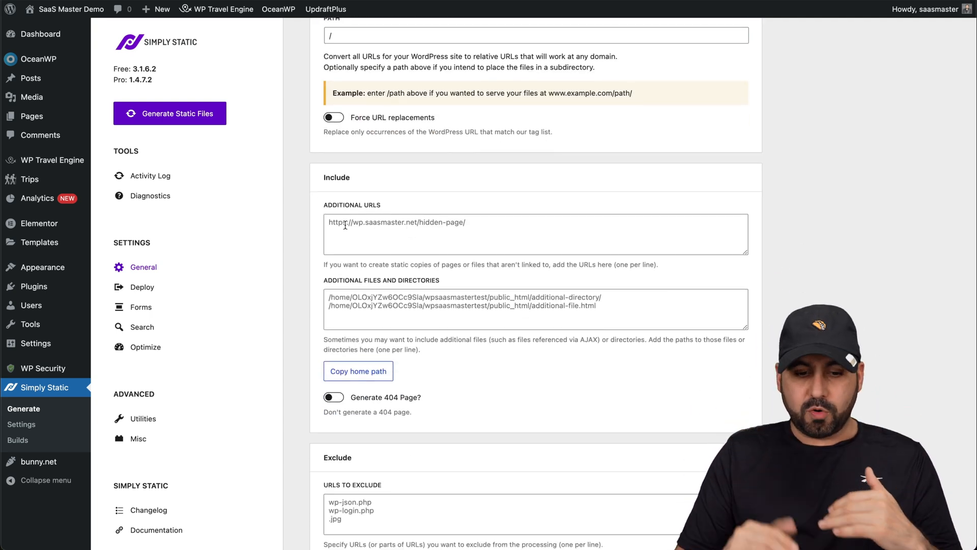
pyautogui.scroll(-3)
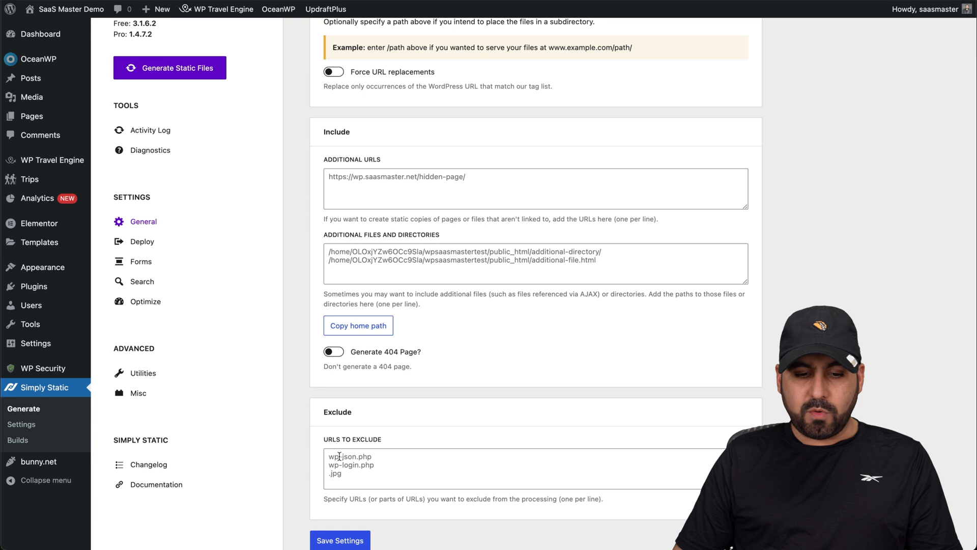
pyautogui.moveTo(95, 268)
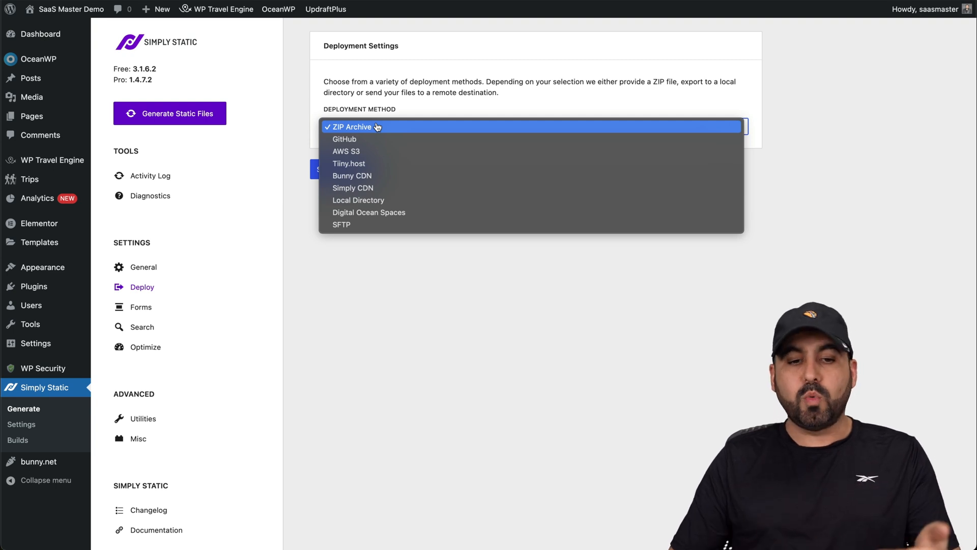
pyautogui.moveTo(382, 279)
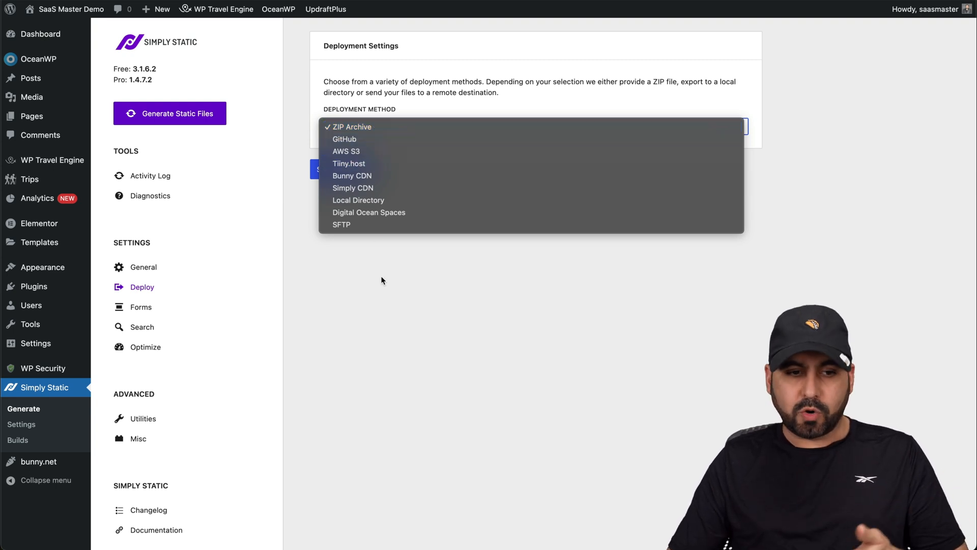
pyautogui.click(141, 306)
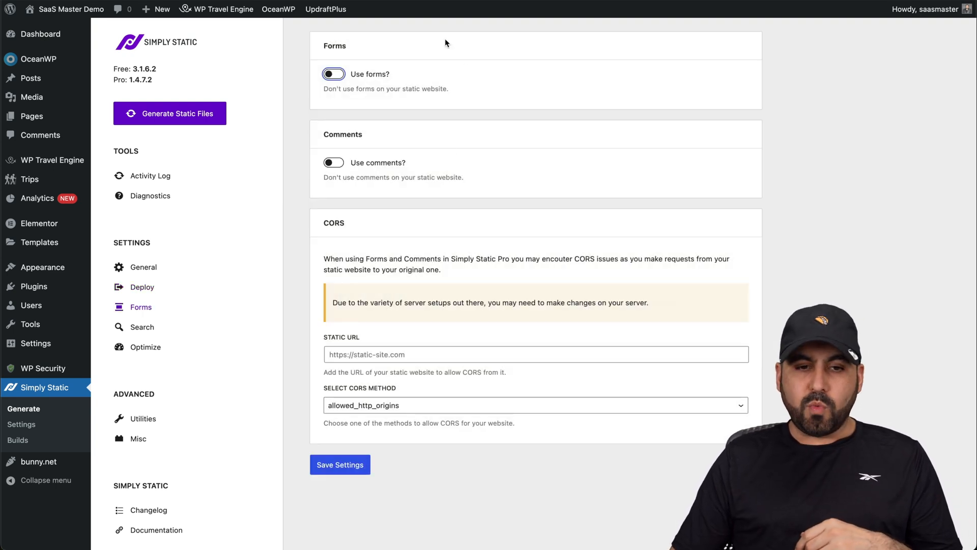
pyautogui.moveTo(142, 327)
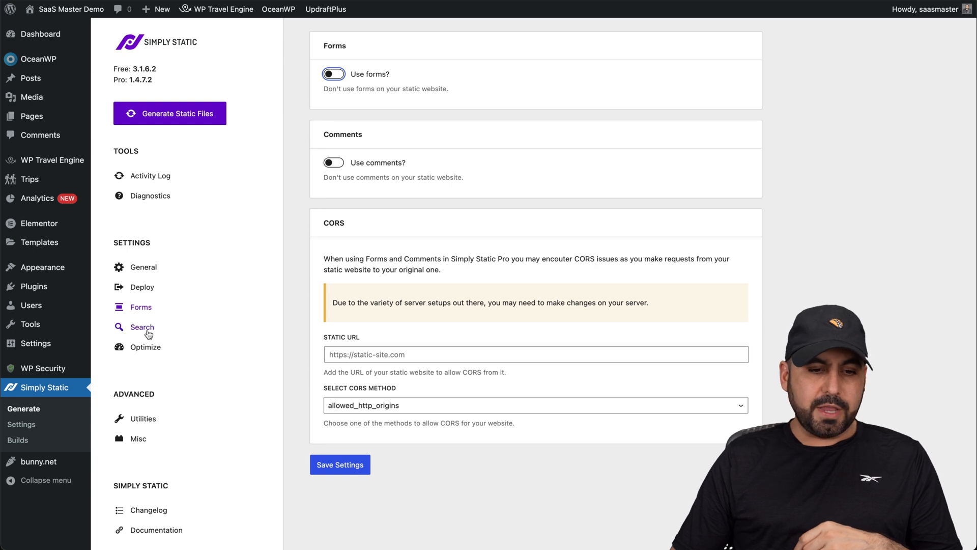
pyautogui.click(141, 327)
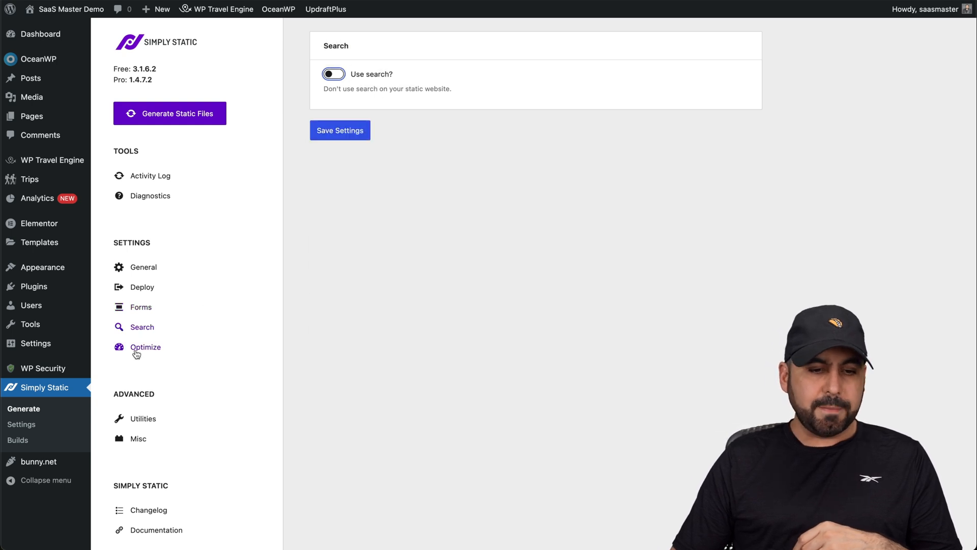
pyautogui.click(145, 347)
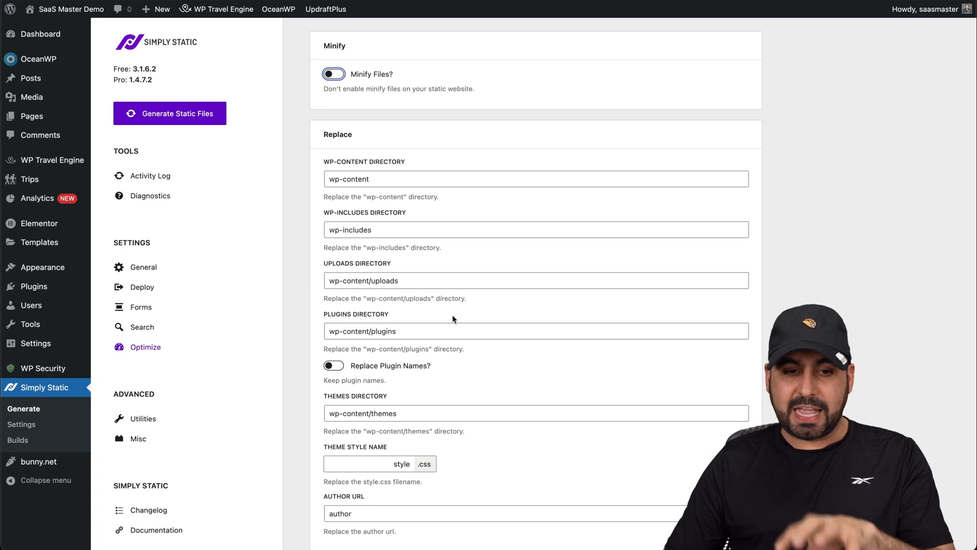
pyautogui.moveTo(335, 136)
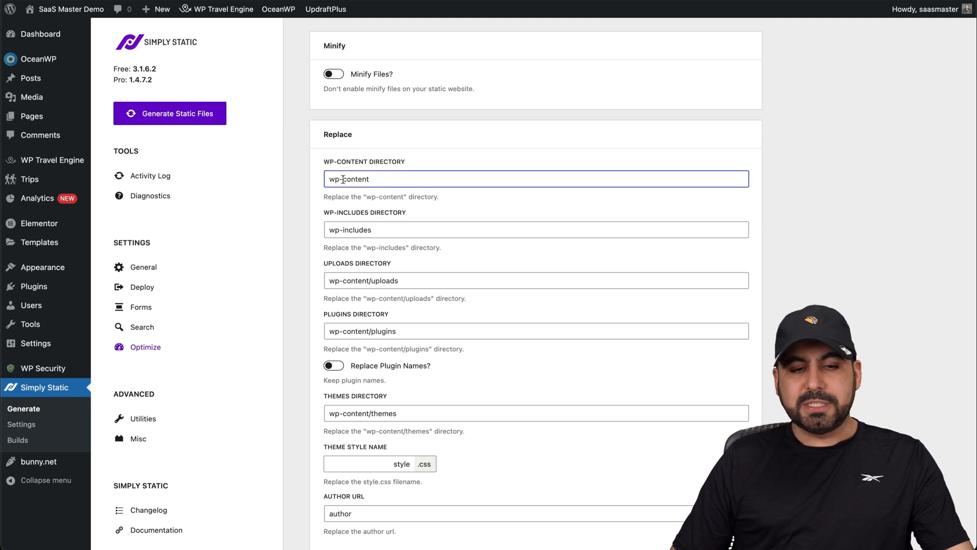
# Step: Remove 'wp-' from the includes, uploads and plugins directory names and review Hide/Disable options
pyautogui.doubleClick(335, 179)
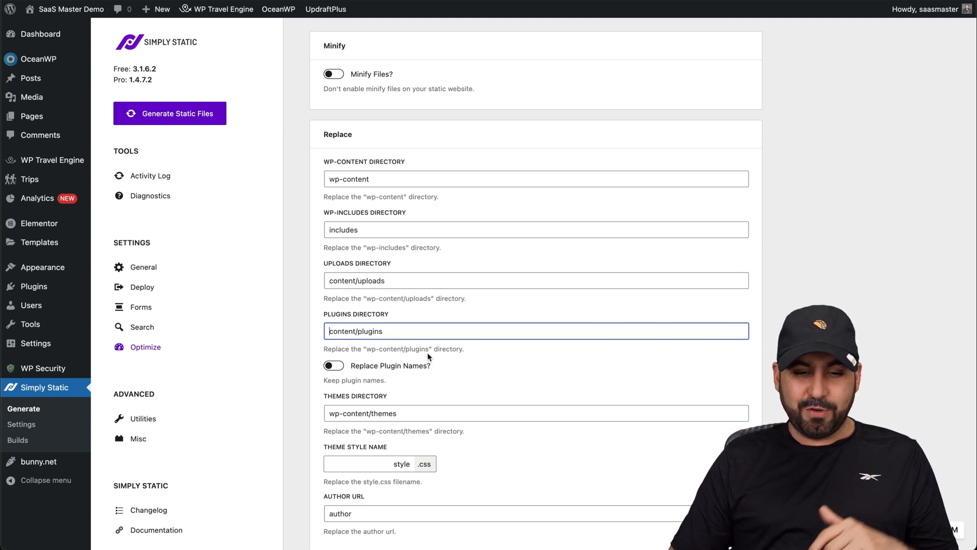
pyautogui.scroll(-3)
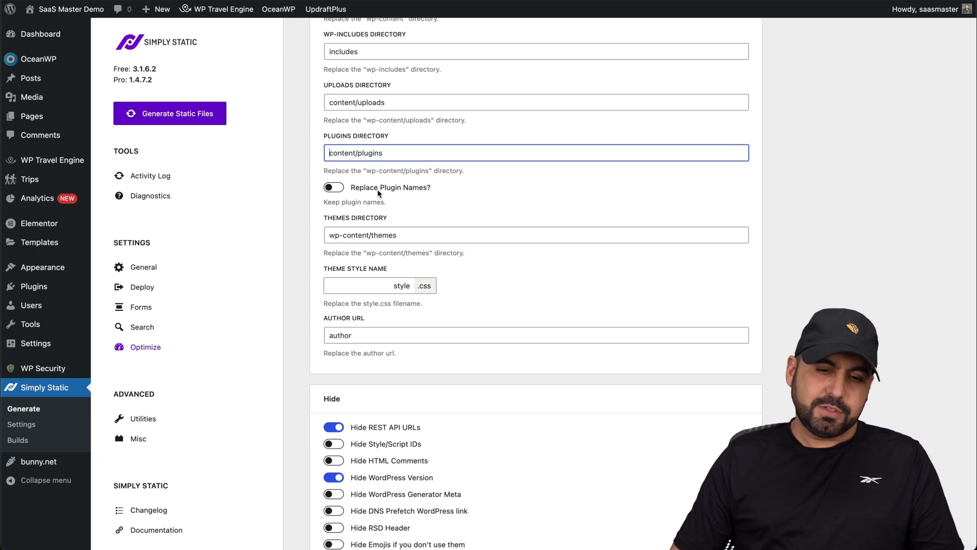
pyautogui.scroll(-3)
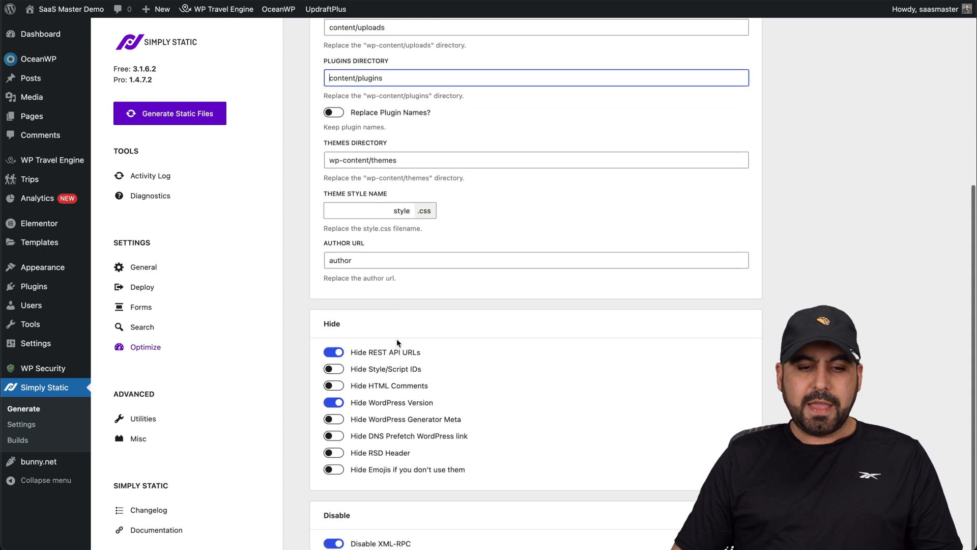
pyautogui.scroll(-3)
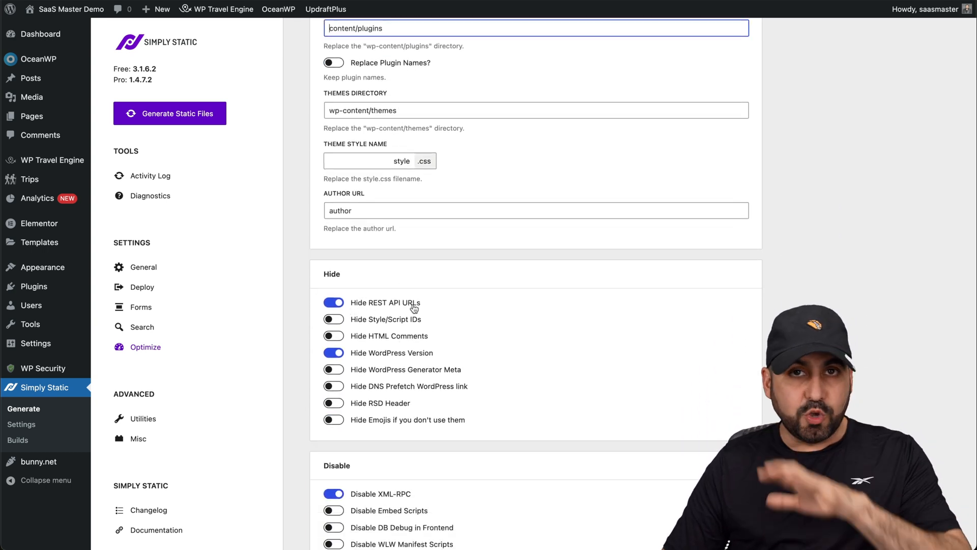
pyautogui.moveTo(403, 308)
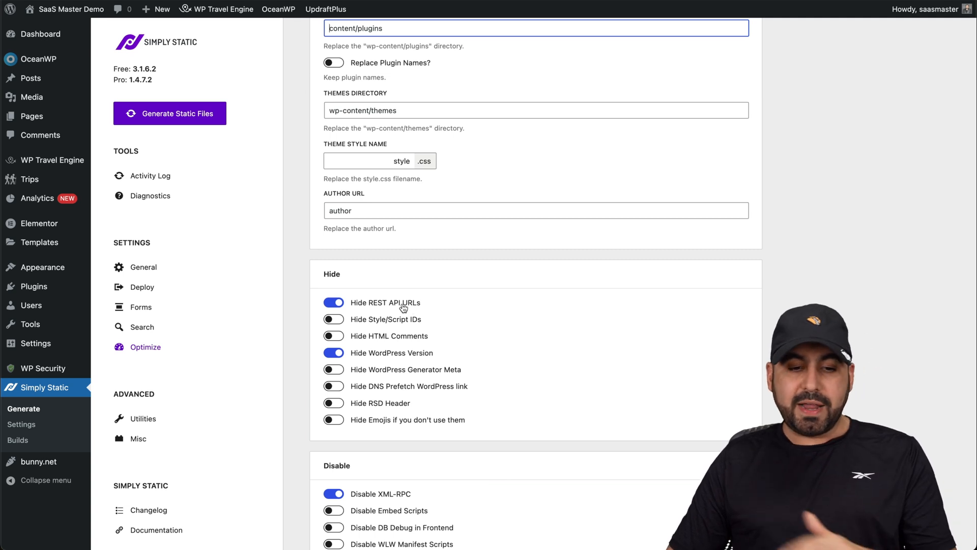
pyautogui.moveTo(423, 311)
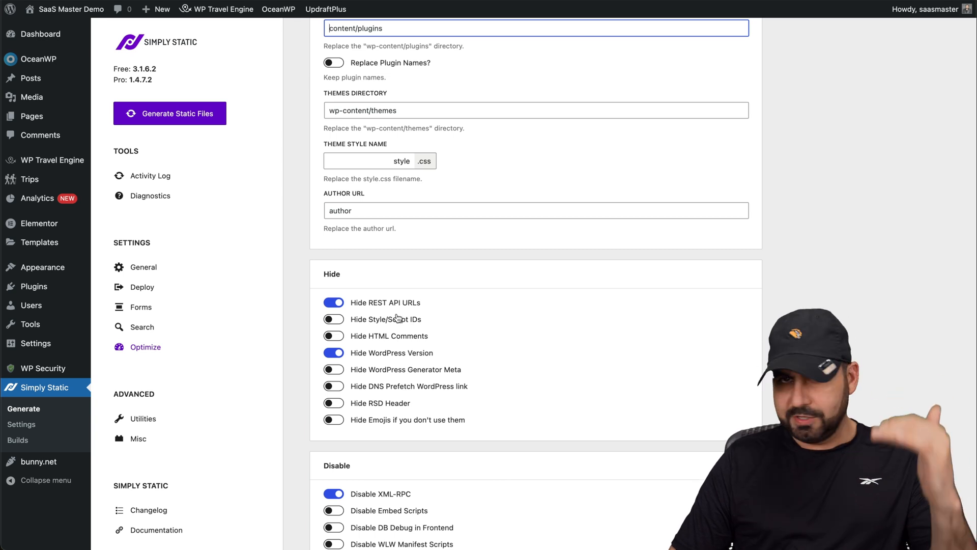
pyautogui.scroll(-3)
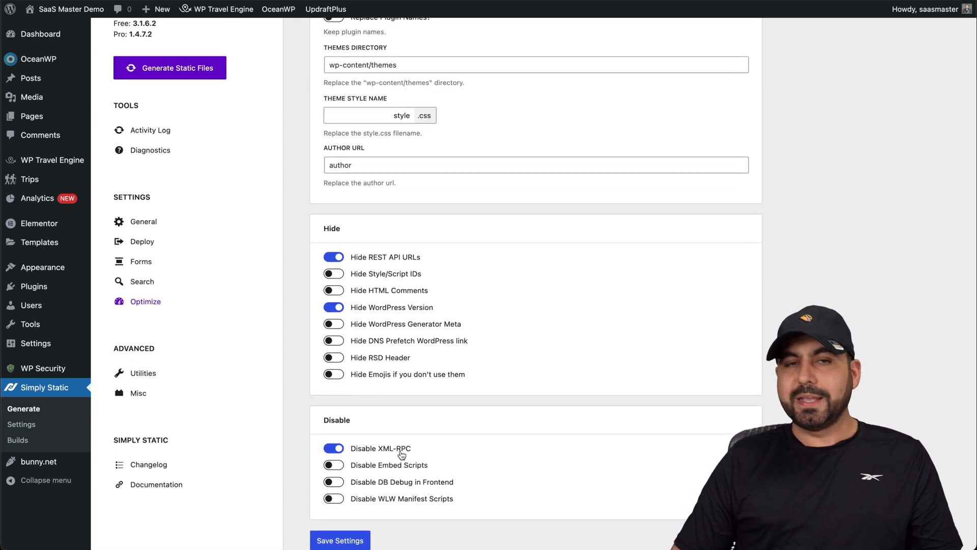
pyautogui.moveTo(421, 446)
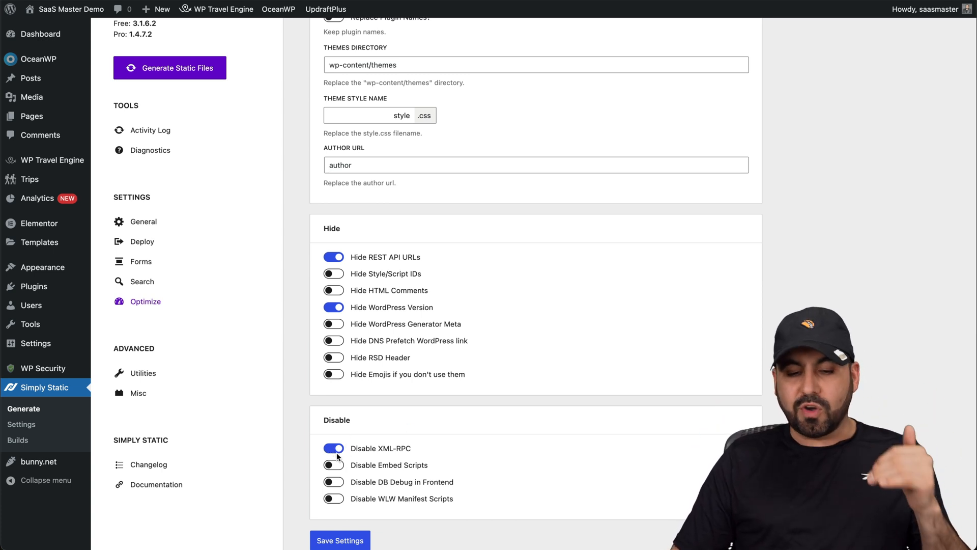
pyautogui.moveTo(347, 475)
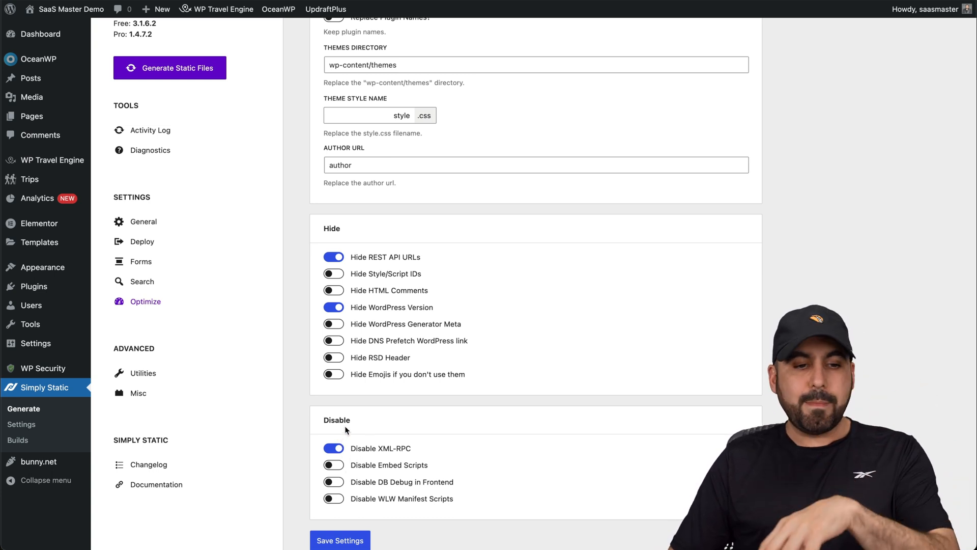
pyautogui.moveTo(136, 367)
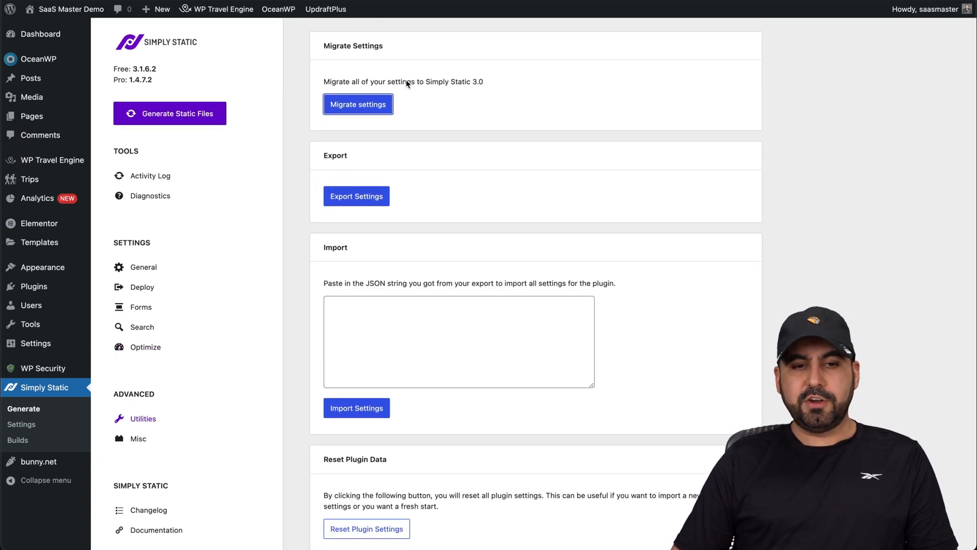
# Step: Review Temporary Files, Basic Auth and Debugging, then generate the static files
pyautogui.scroll(-3)
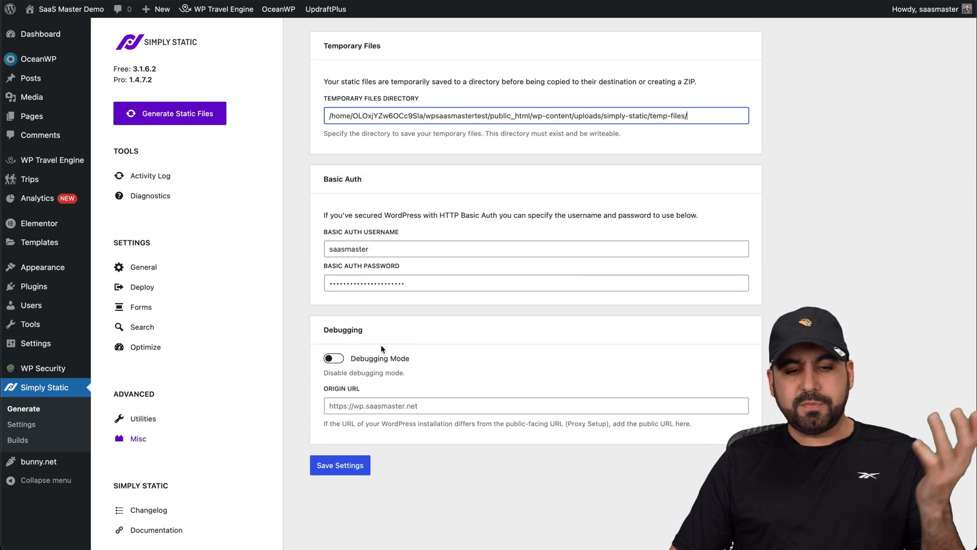
pyautogui.moveTo(397, 392)
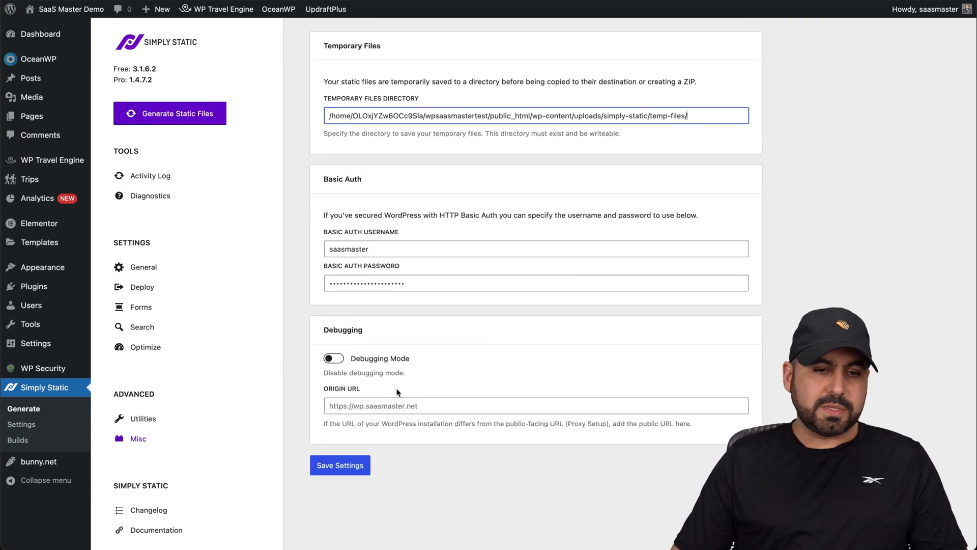
pyautogui.click(169, 114)
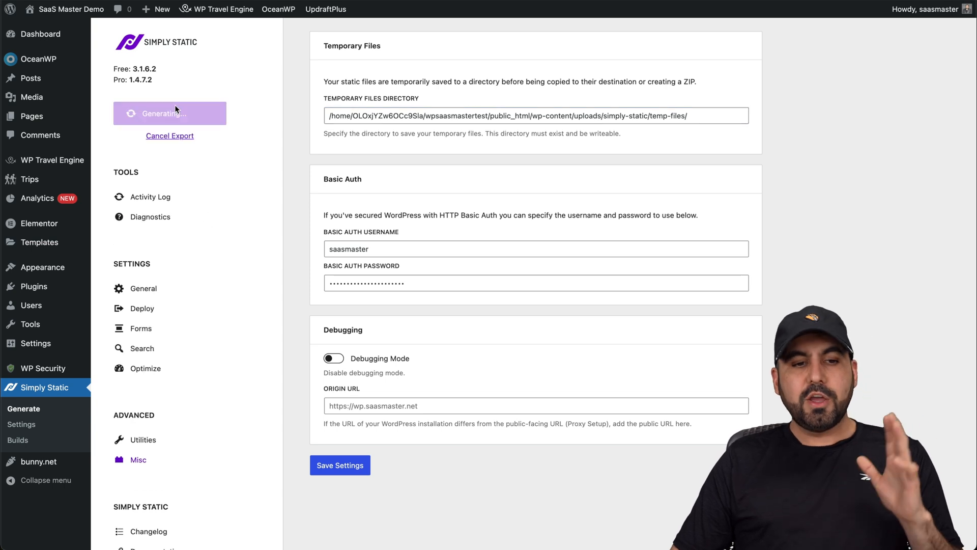
# Step: Follow the export in the Activity Log, then download the finished ZIP archive
pyautogui.click(151, 197)
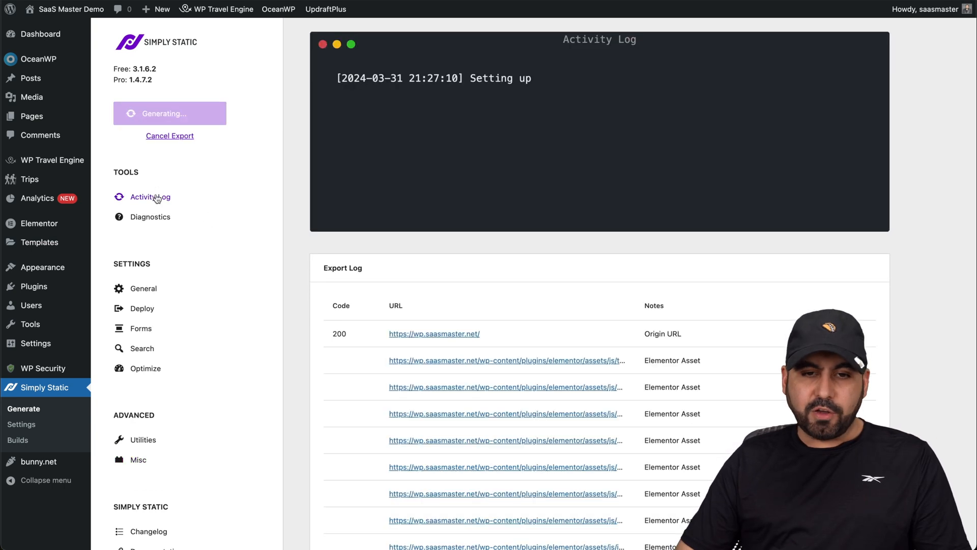
pyautogui.moveTo(480, 222)
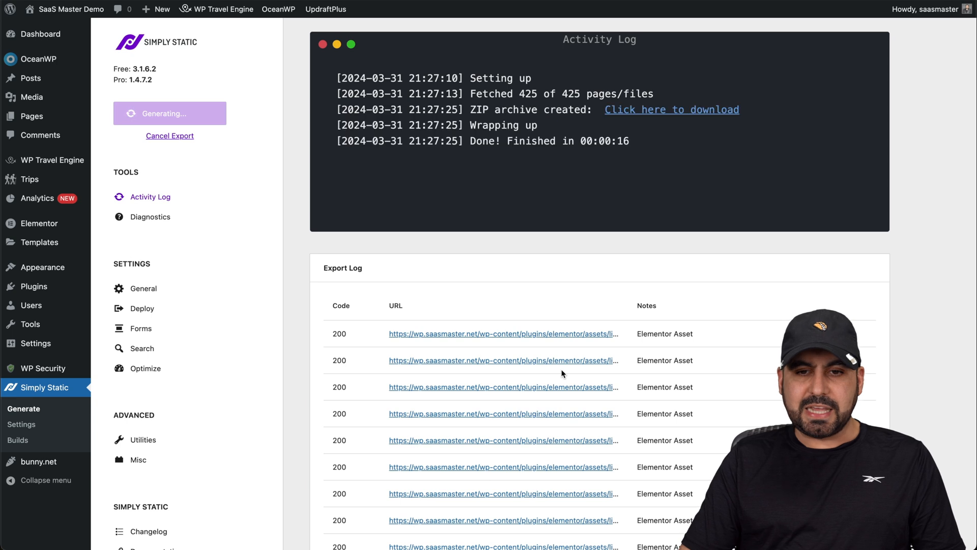
pyautogui.moveTo(588, 121)
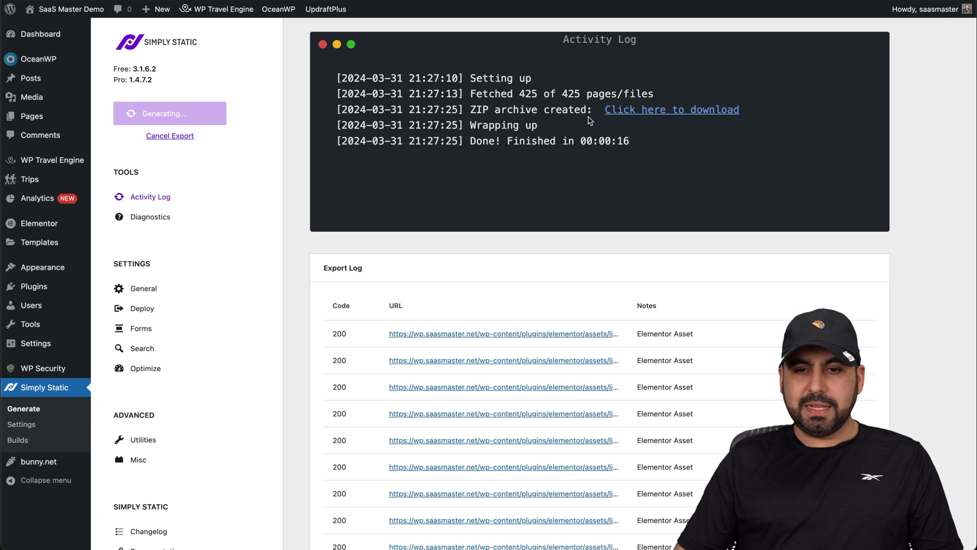
pyautogui.click(671, 109)
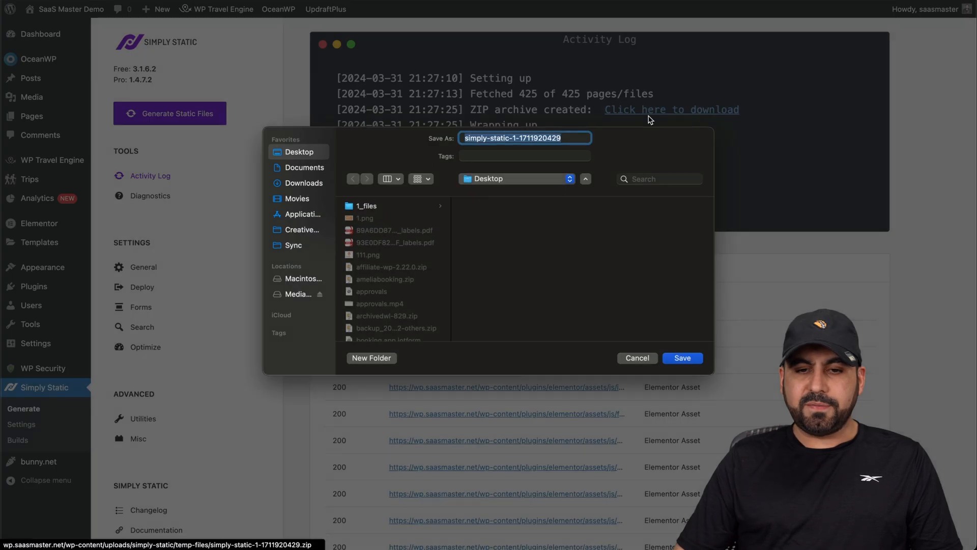
# Step: Save the ZIP to Desktop and browse into wp-content, ocean-extra and its assets folders
pyautogui.click(682, 357)
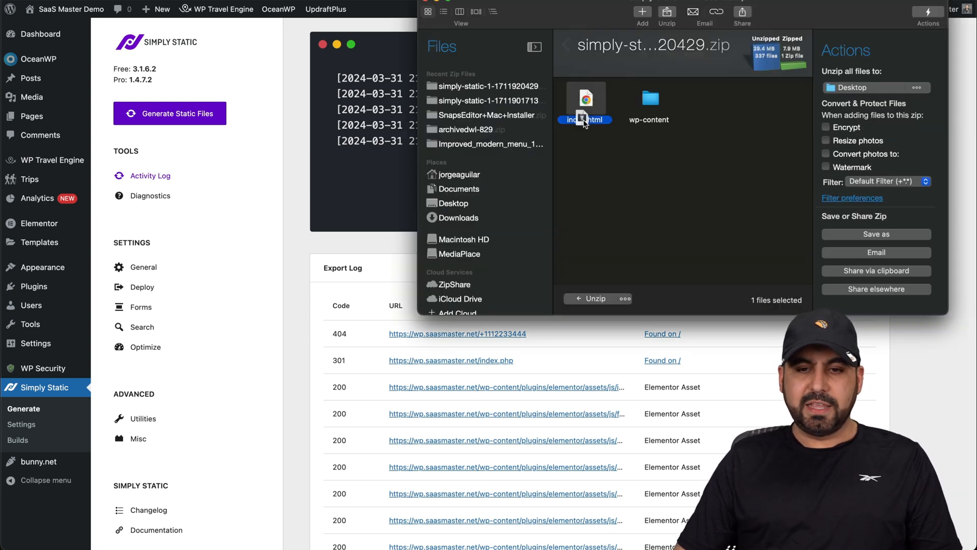
pyautogui.doubleClick(649, 102)
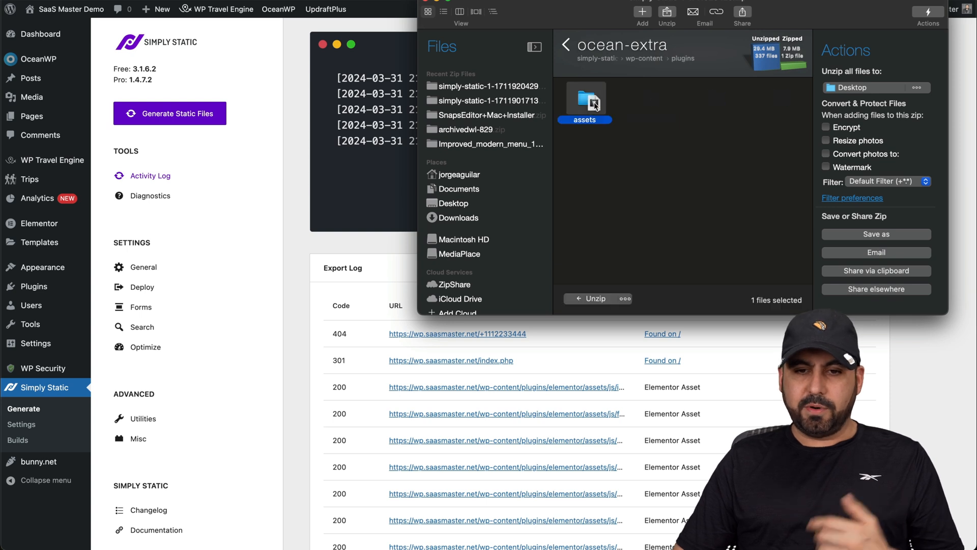
pyautogui.doubleClick(584, 100)
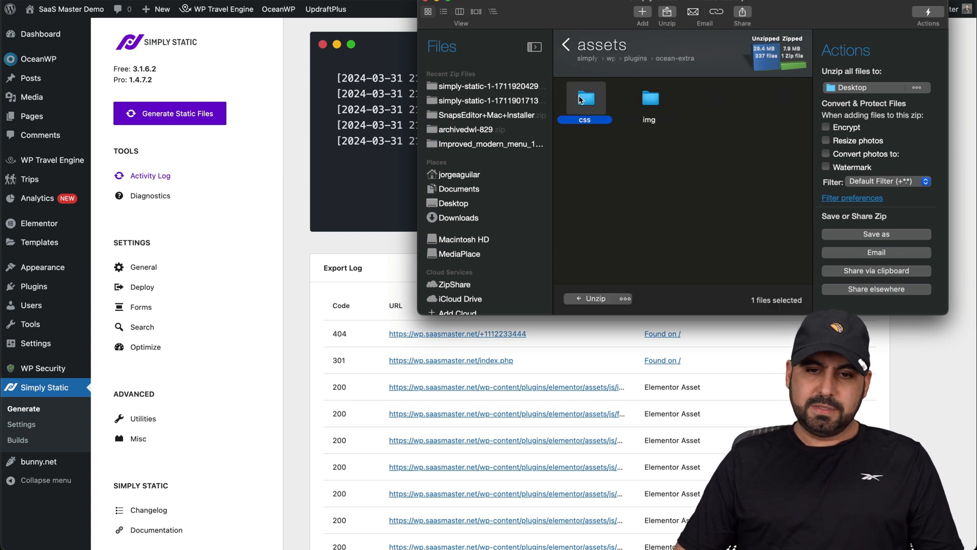
pyautogui.doubleClick(584, 98)
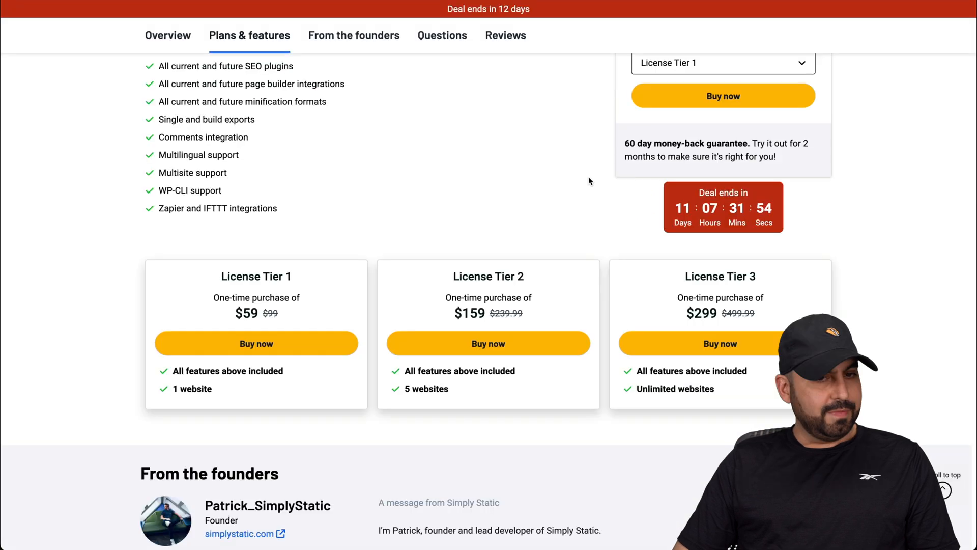
# Step: Scroll up through Simply Static's license tiers before returning to the Minvo deal page
pyautogui.scroll(3)
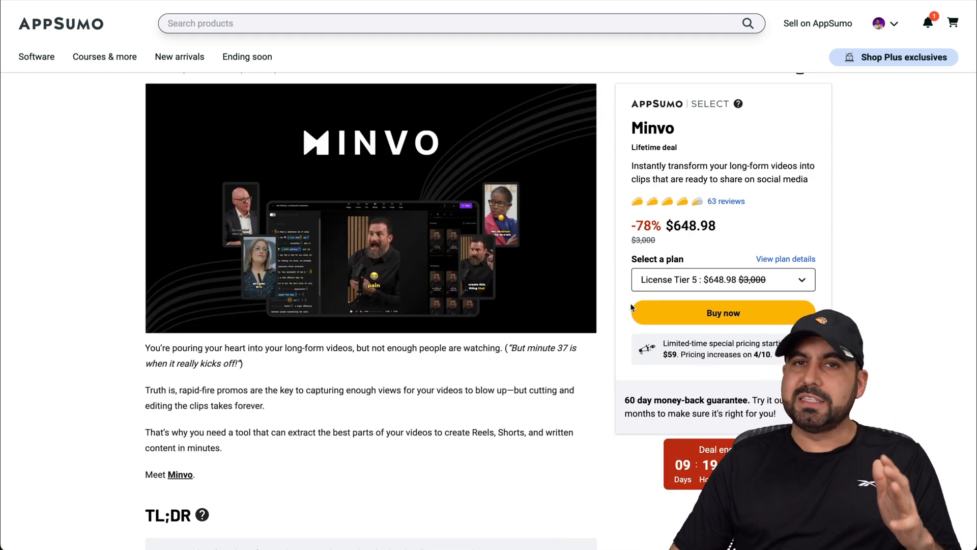
pyautogui.moveTo(593, 369)
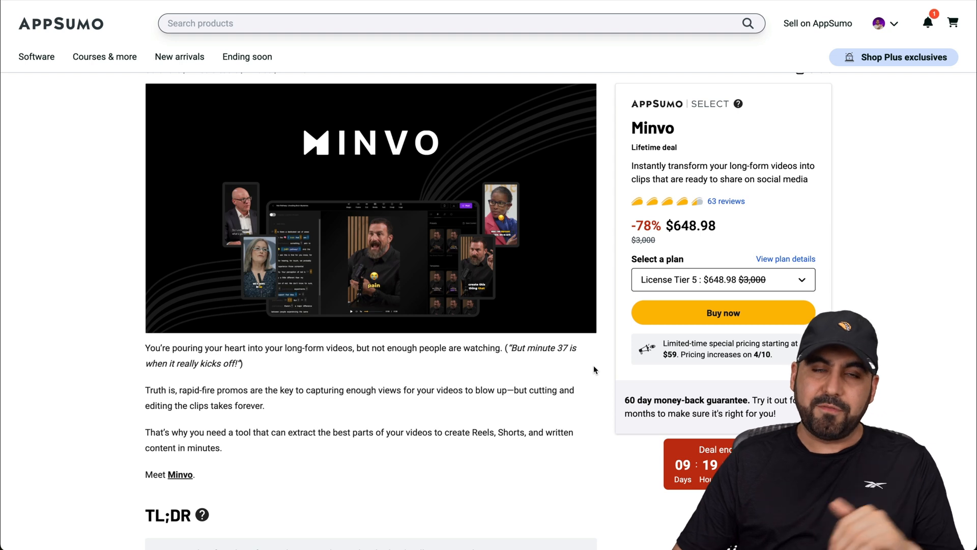